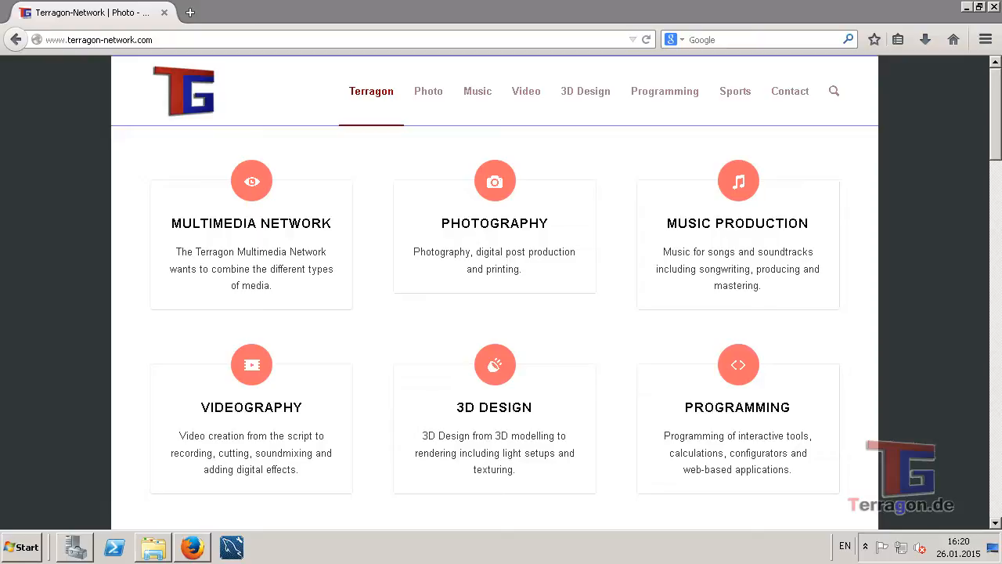
{"action": "mouse_move", "coordinate": [392, 186]}
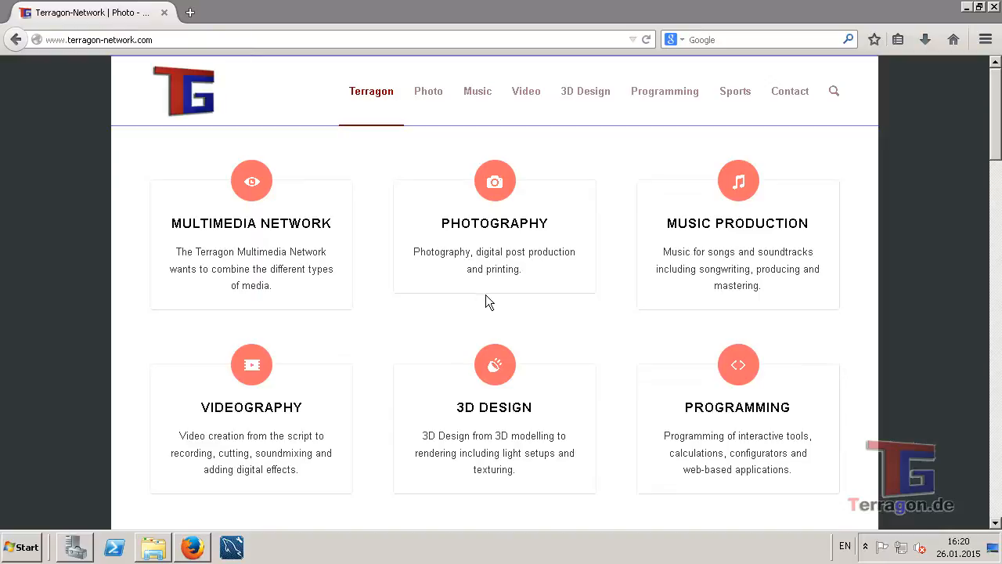
{"action": "mouse_move", "coordinate": [509, 415]}
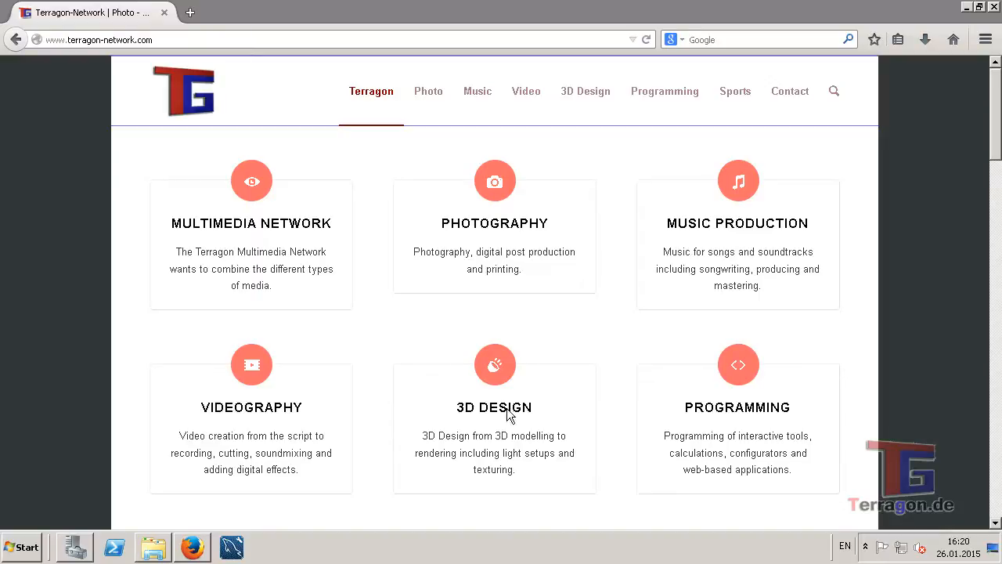
- Search the web for 'FPDF' from the Firefox search bar
{"action": "left_click", "coordinate": [748, 40]}
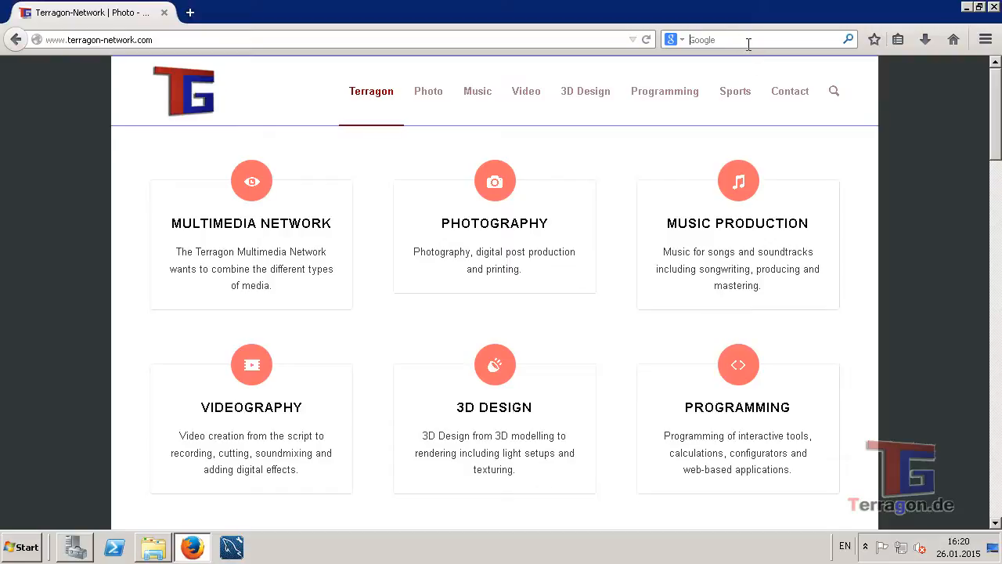
{"action": "type", "text": "FPDF"}
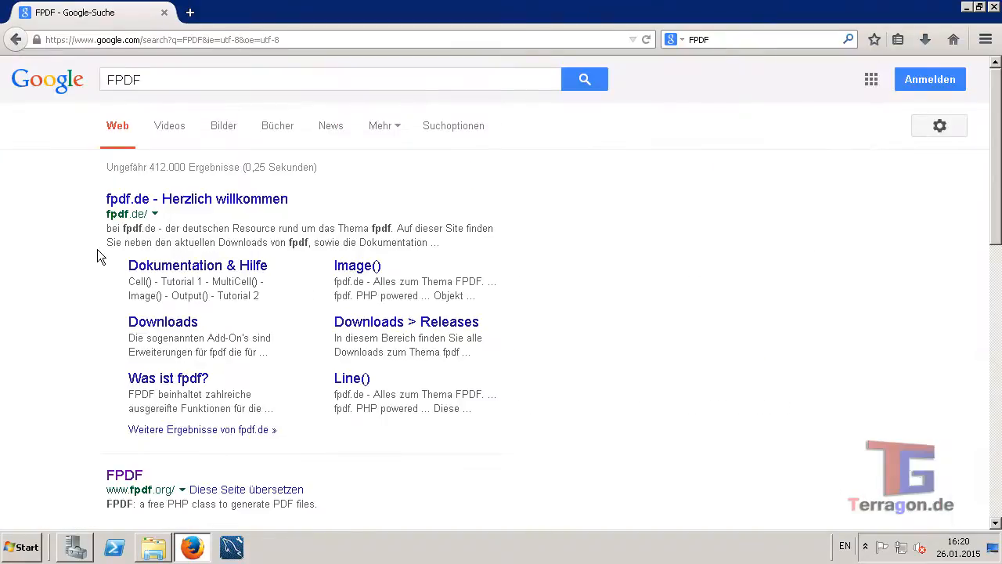
{"action": "mouse_move", "coordinate": [101, 271]}
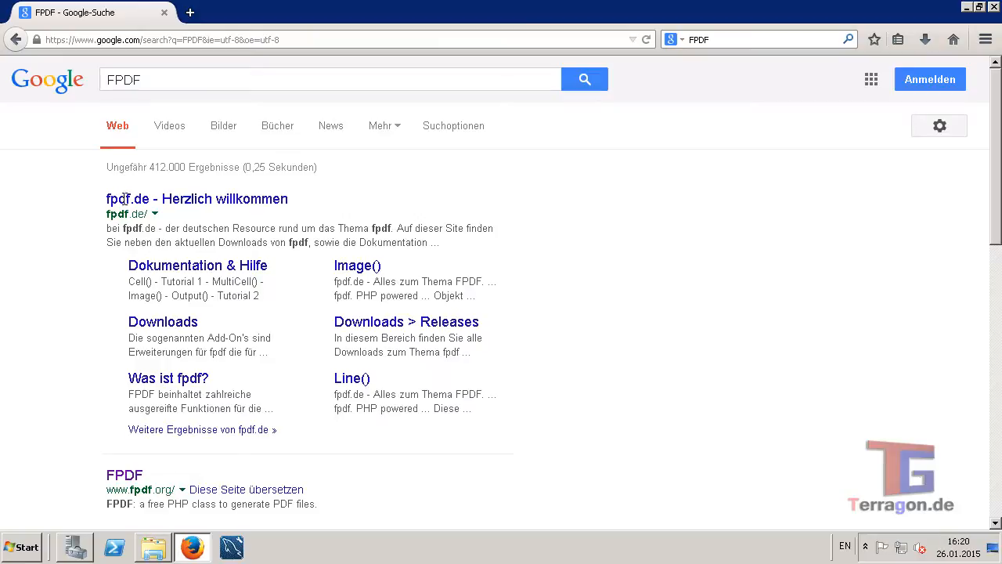
- Go to fpdf.de from the results and reach its FPDF releases list
{"action": "left_click", "coordinate": [197, 198]}
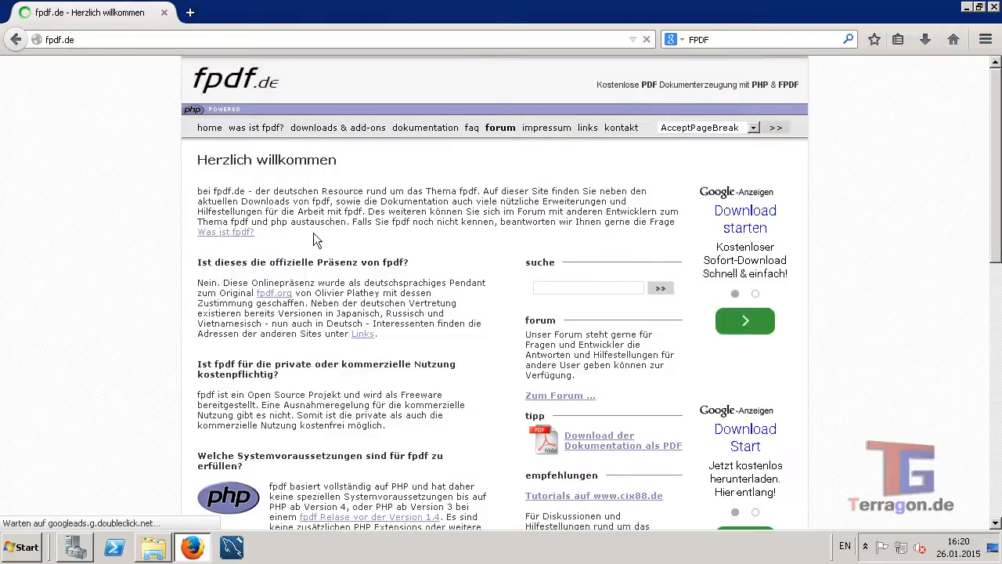
{"action": "mouse_move", "coordinate": [415, 237]}
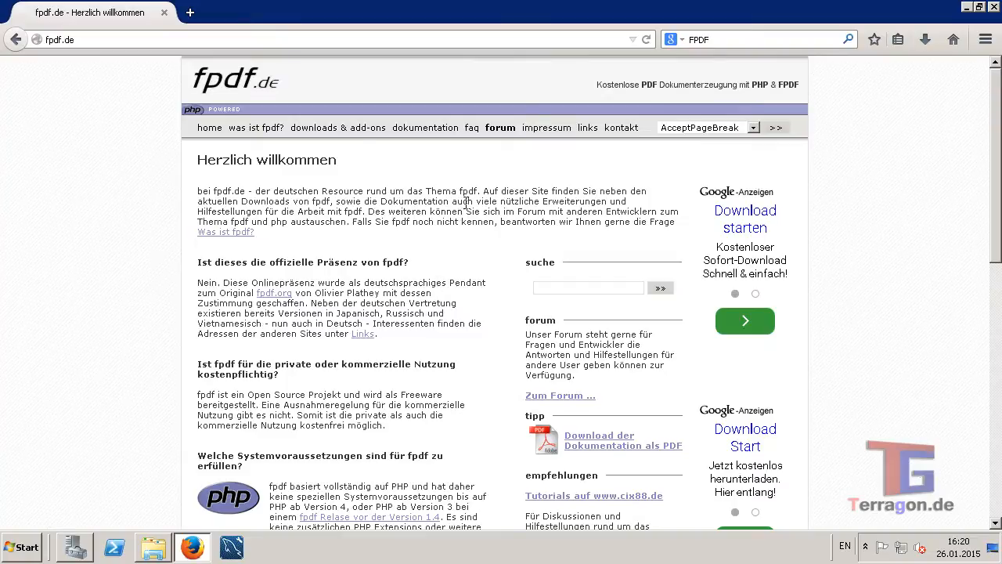
{"action": "left_click", "coordinate": [337, 127]}
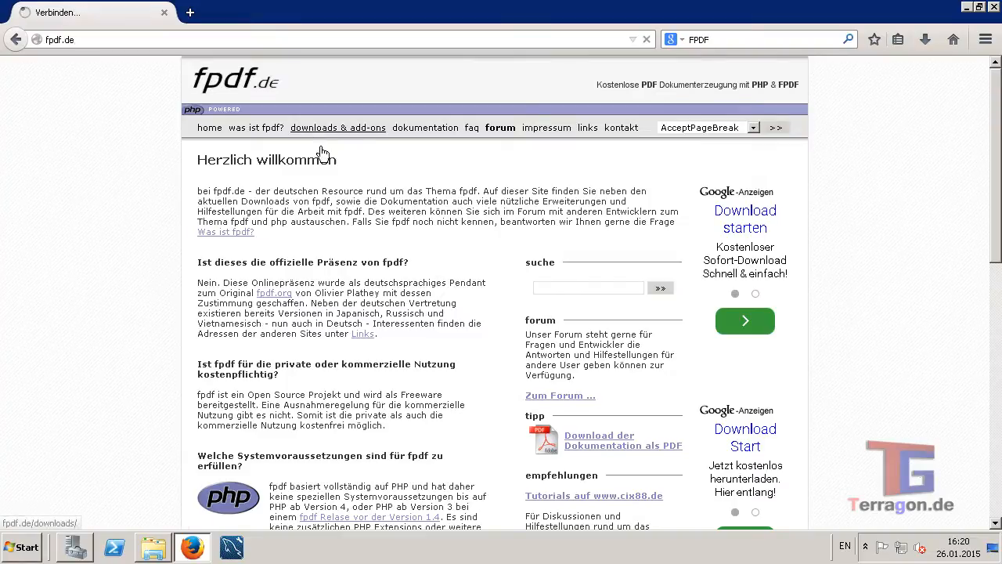
{"action": "left_click", "coordinate": [337, 128]}
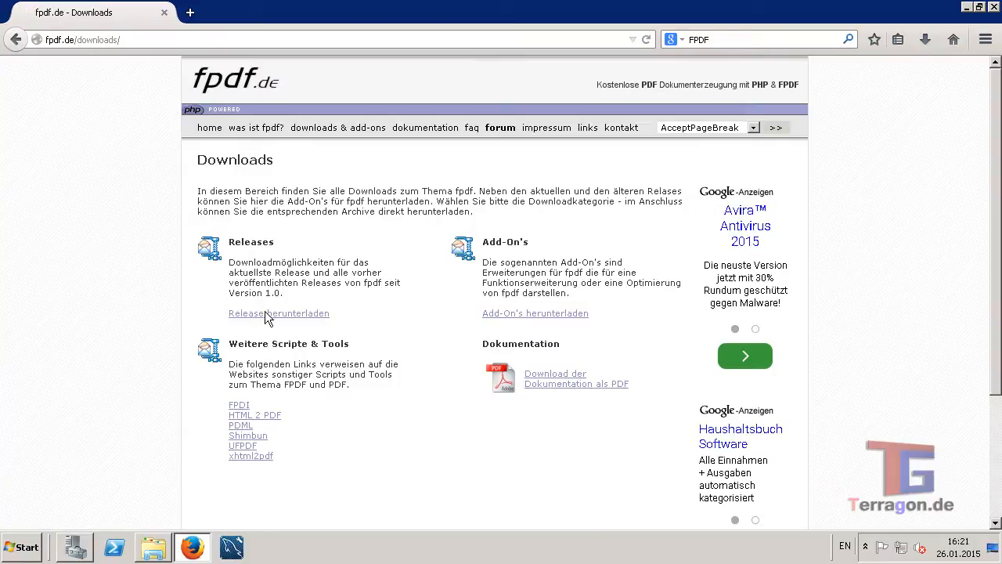
{"action": "left_click", "coordinate": [278, 313]}
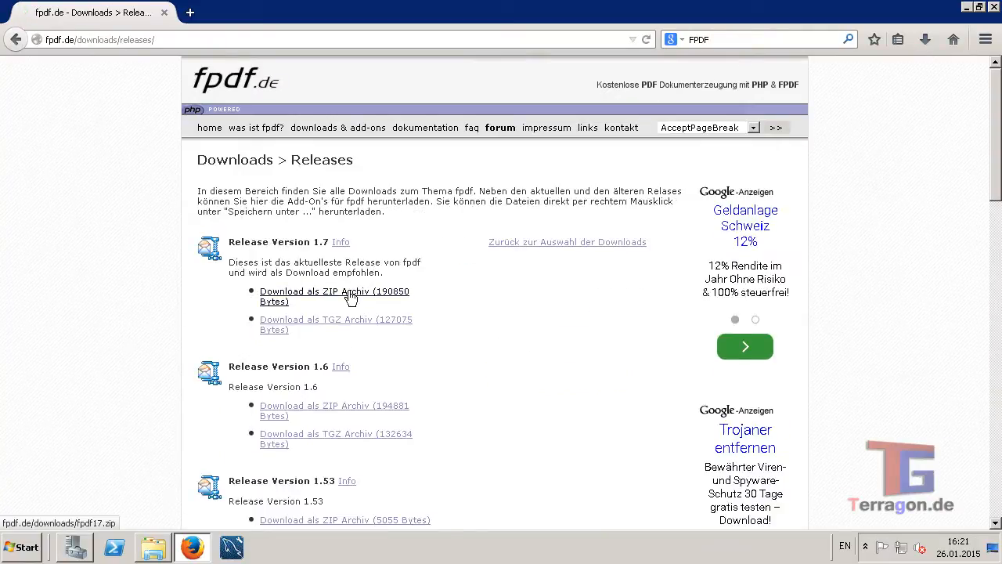
- Download release 1.7 as fpdf17.zip, choosing to open it with Windows Explorer
{"action": "left_click", "coordinate": [335, 296]}
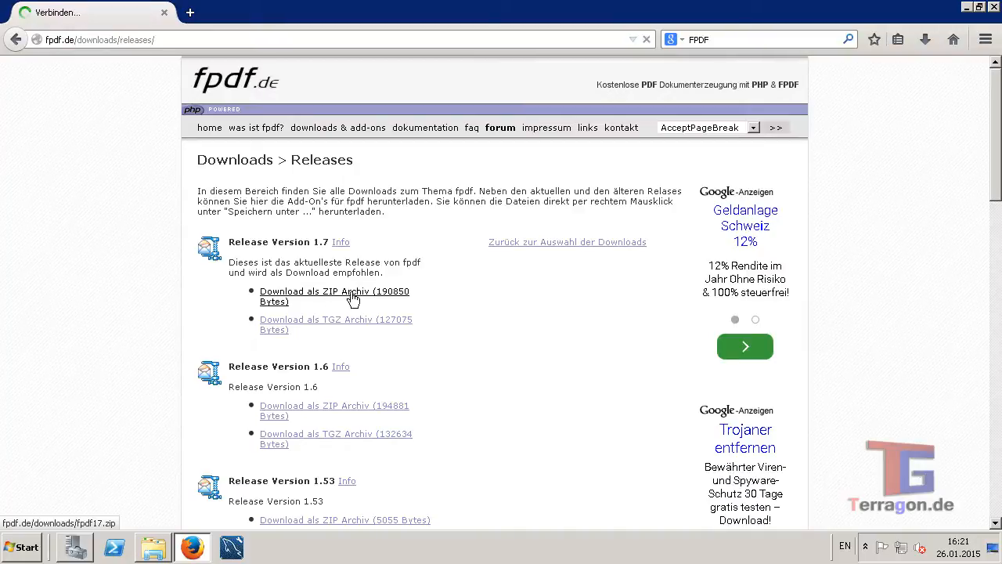
{"action": "left_click", "coordinate": [334, 291]}
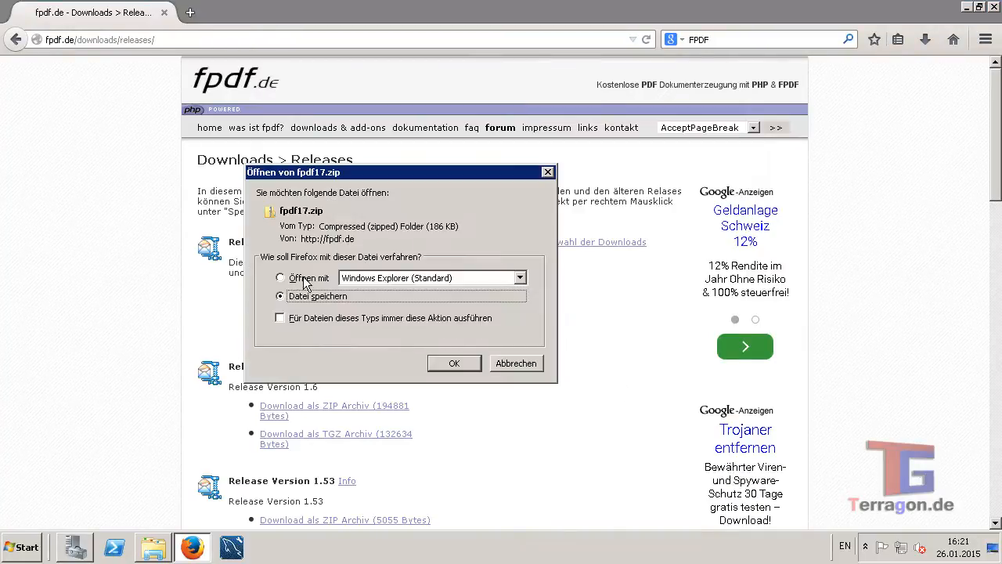
{"action": "left_click", "coordinate": [455, 362]}
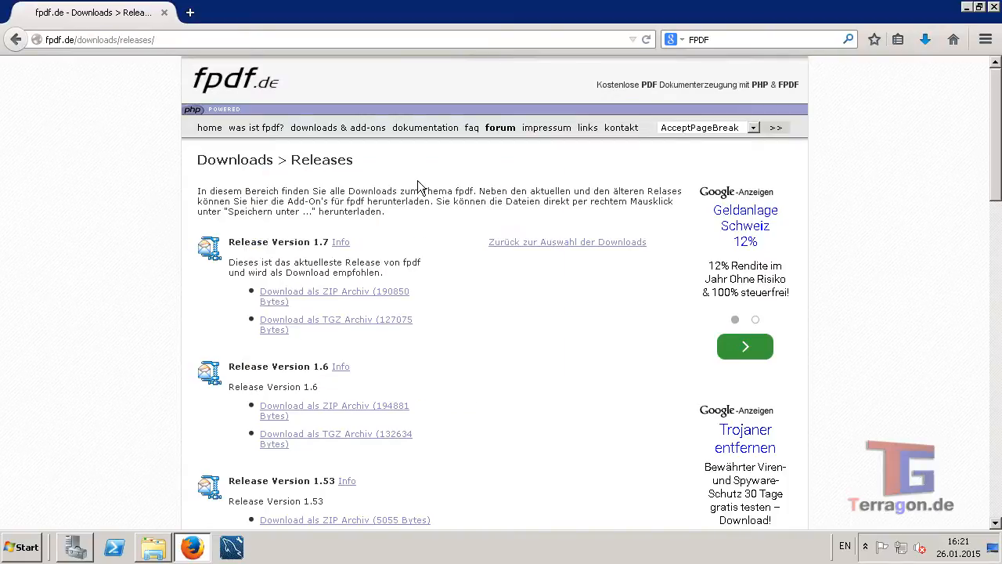
- Open fpdf17.zip in Explorer beside the D:\html2pdf.terragon-network.com folder window
{"action": "left_click", "coordinate": [328, 291]}
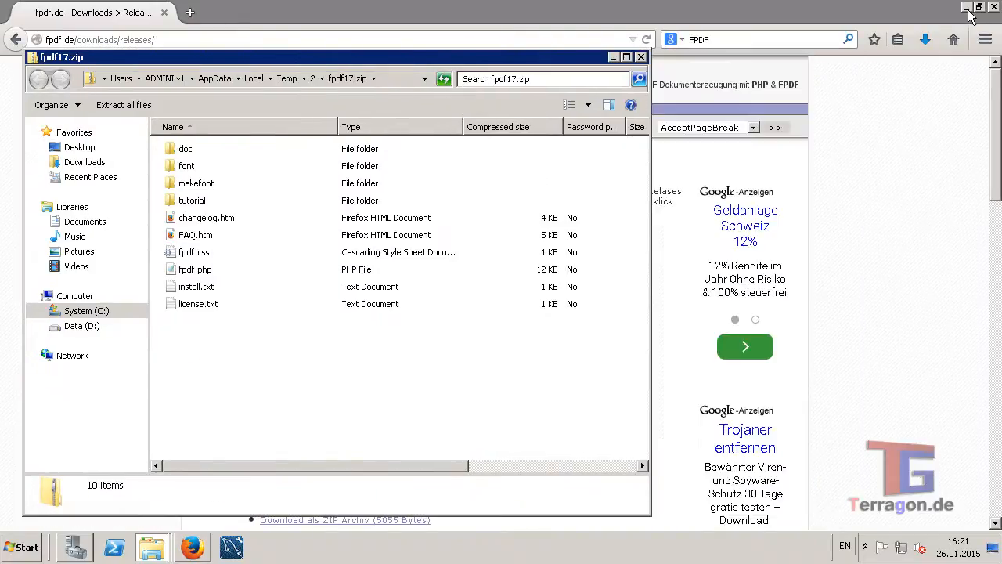
{"action": "left_click", "coordinate": [965, 7]}
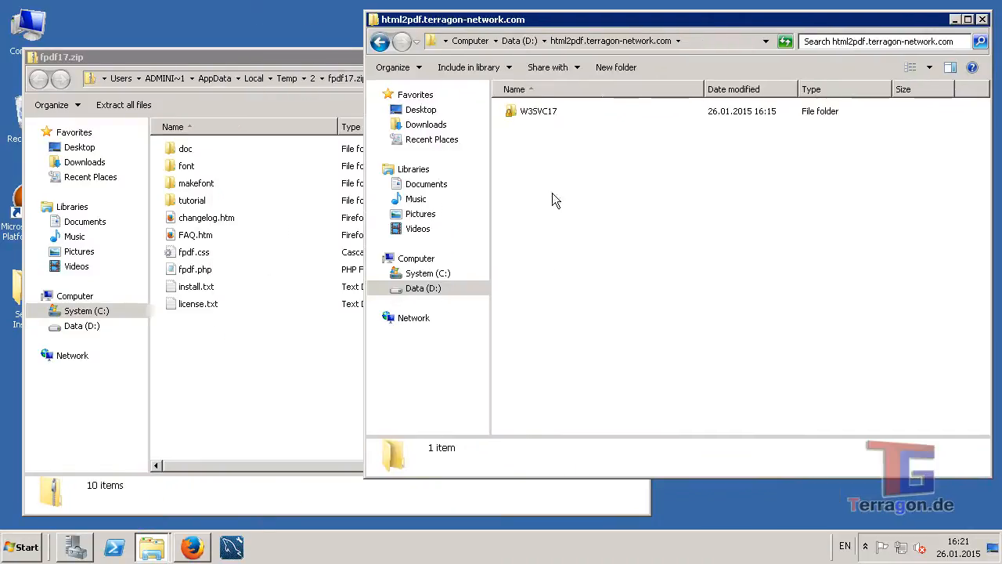
{"action": "mouse_move", "coordinate": [591, 219]}
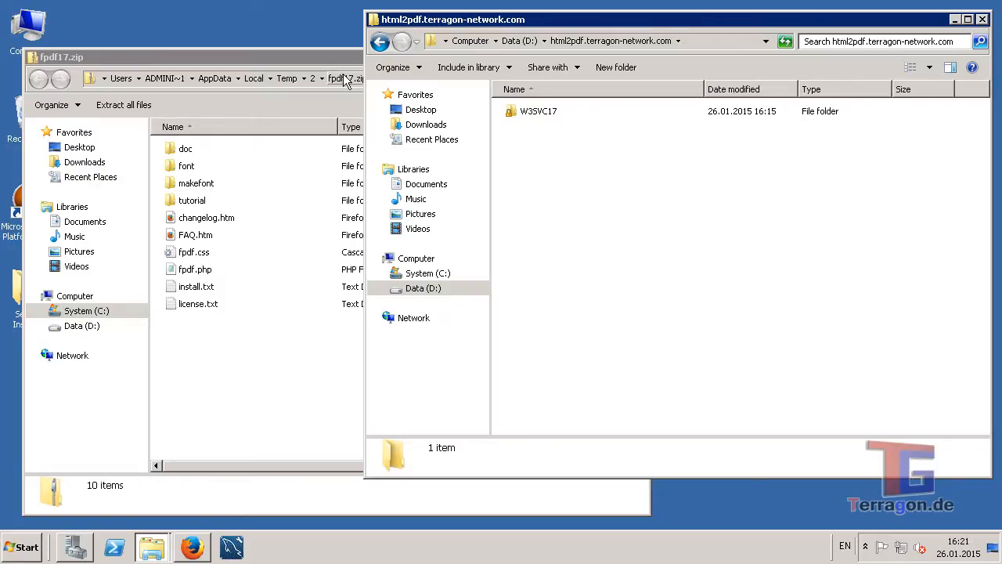
{"action": "left_click", "coordinate": [192, 547]}
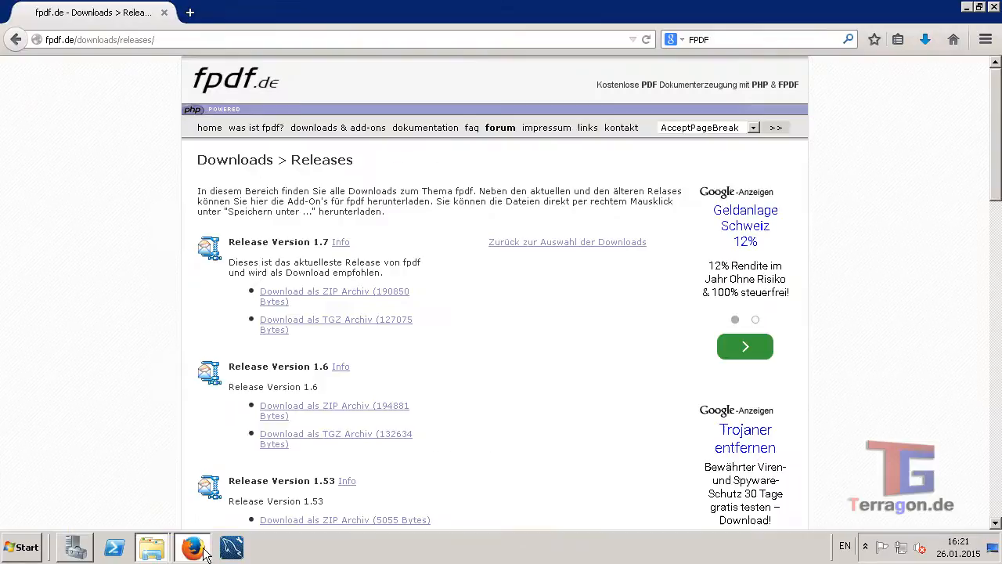
{"action": "left_click", "coordinate": [189, 12]}
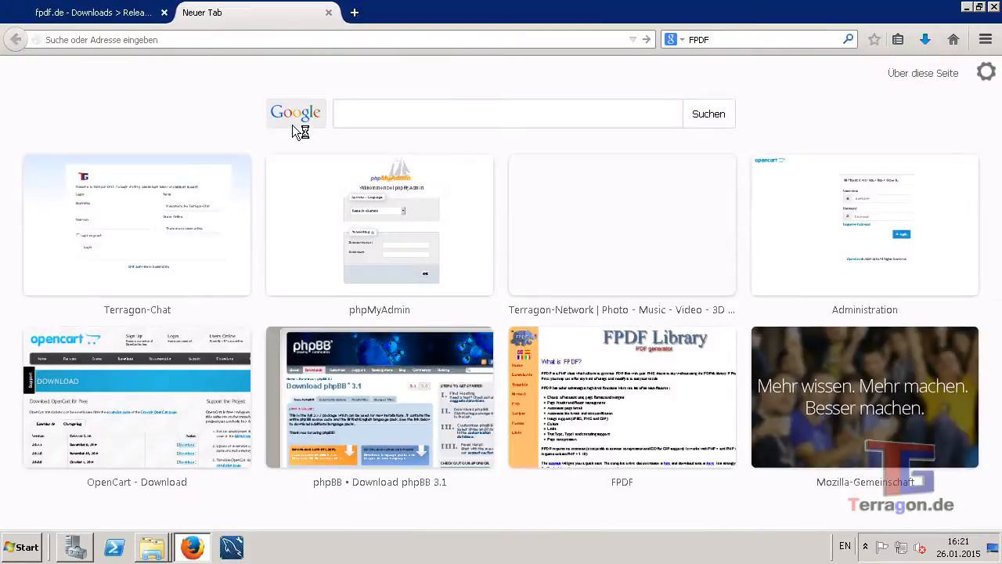
{"action": "left_click", "coordinate": [621, 225]}
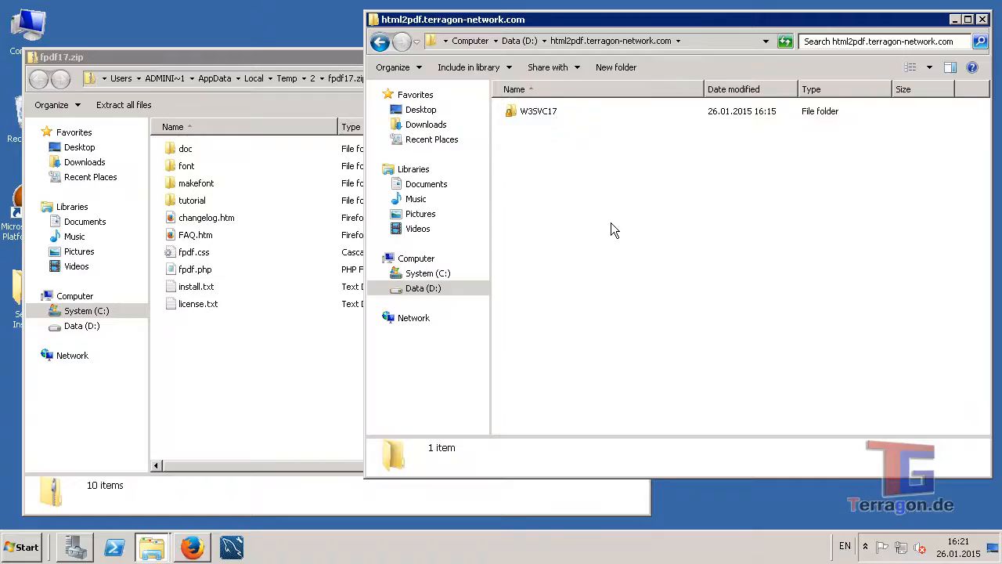
{"action": "mouse_move", "coordinate": [294, 356]}
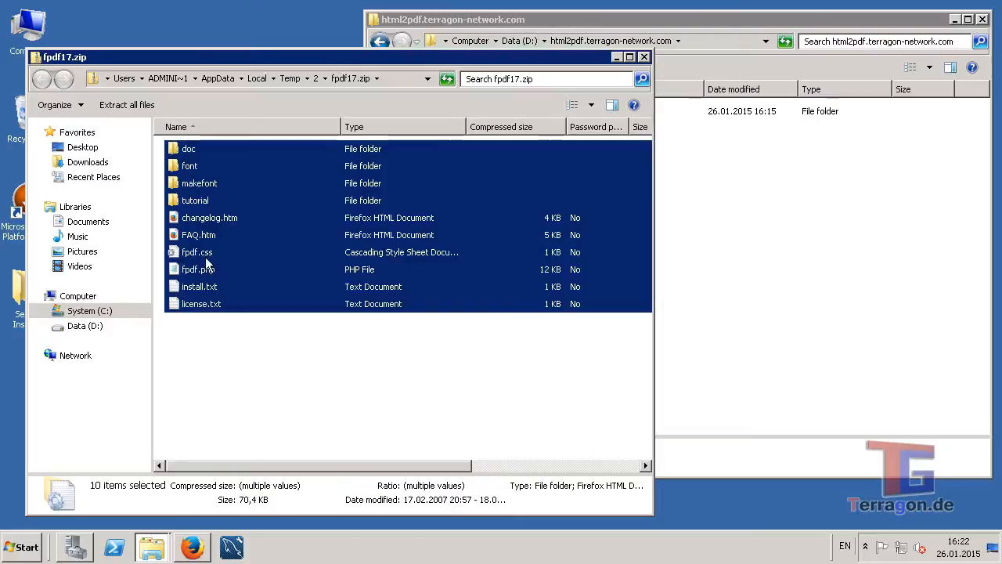
{"action": "mouse_move", "coordinate": [243, 303]}
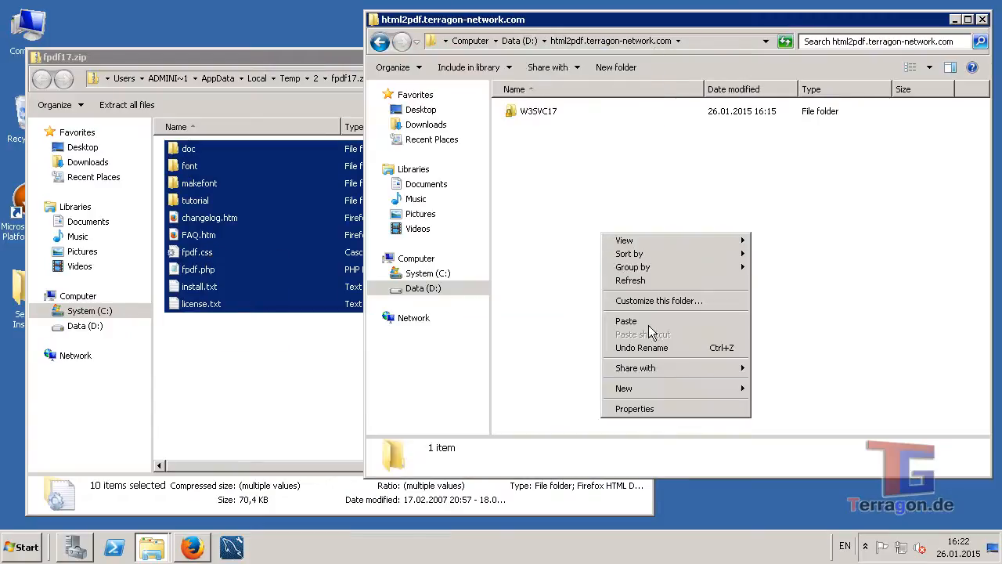
- Paste the FPDF 1.7 files into the site folder and add index.php and image.jpg
{"action": "left_click", "coordinate": [626, 321]}
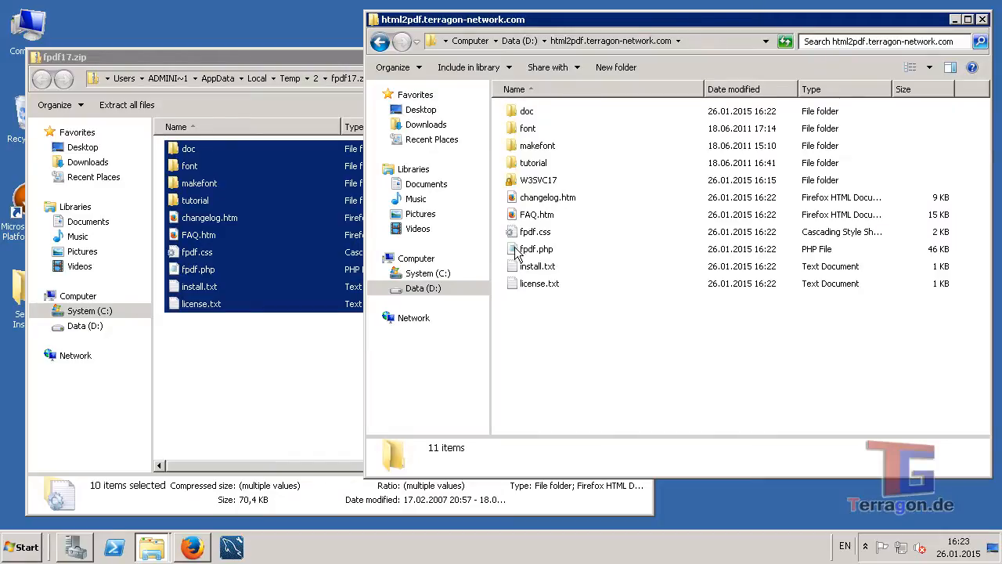
{"action": "left_click", "coordinate": [537, 249]}
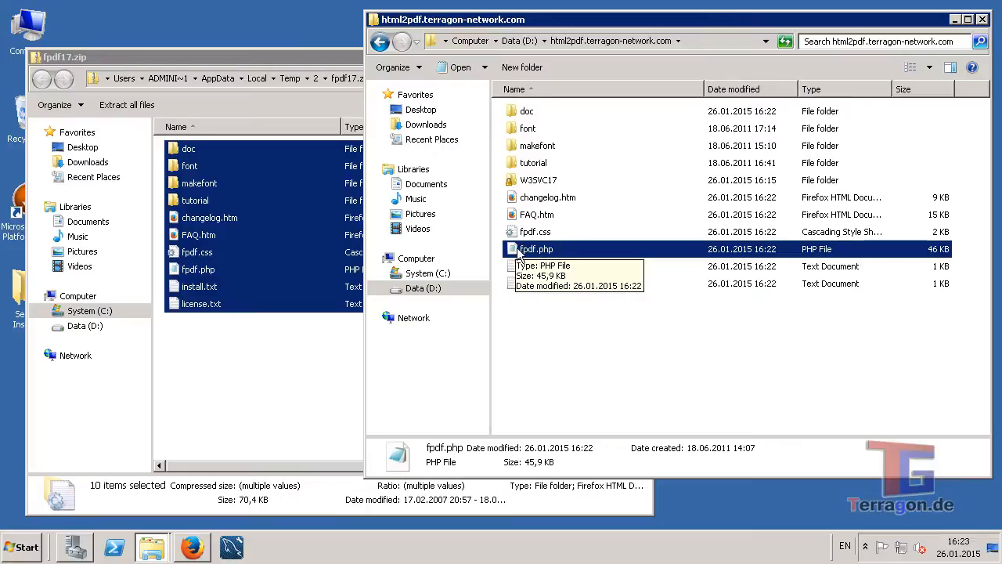
{"action": "mouse_move", "coordinate": [564, 368]}
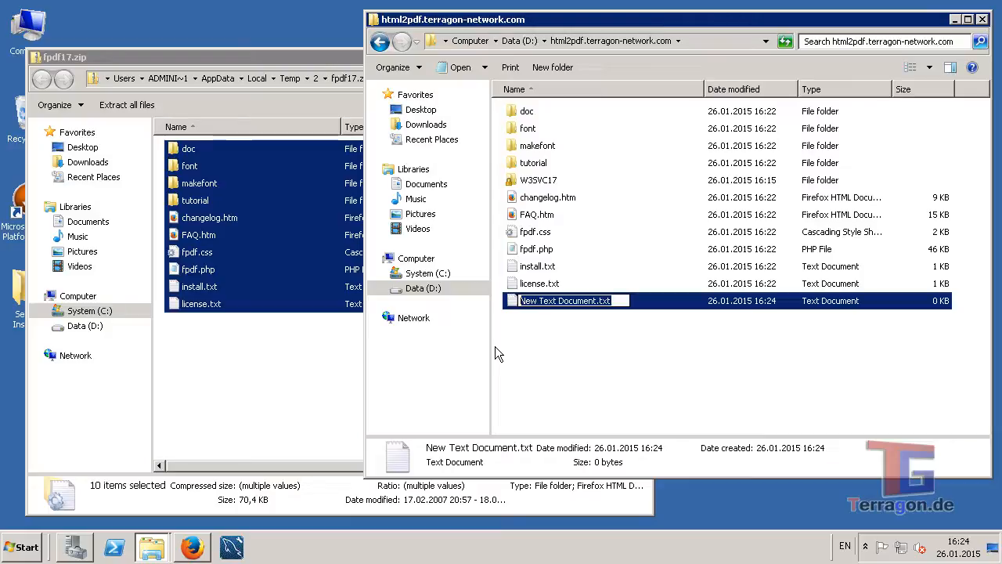
{"action": "type", "text": "index.php"}
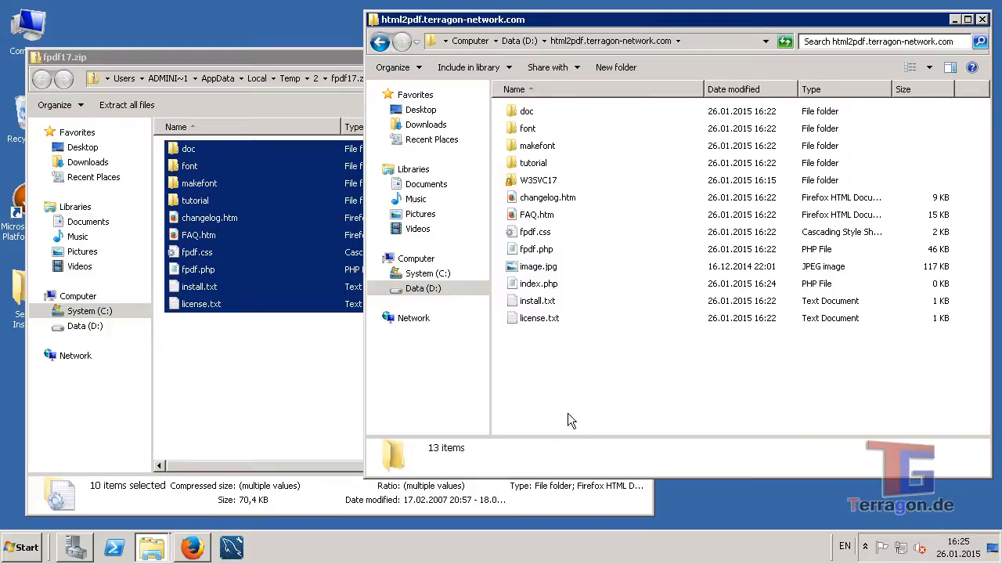
{"action": "mouse_move", "coordinate": [231, 491]}
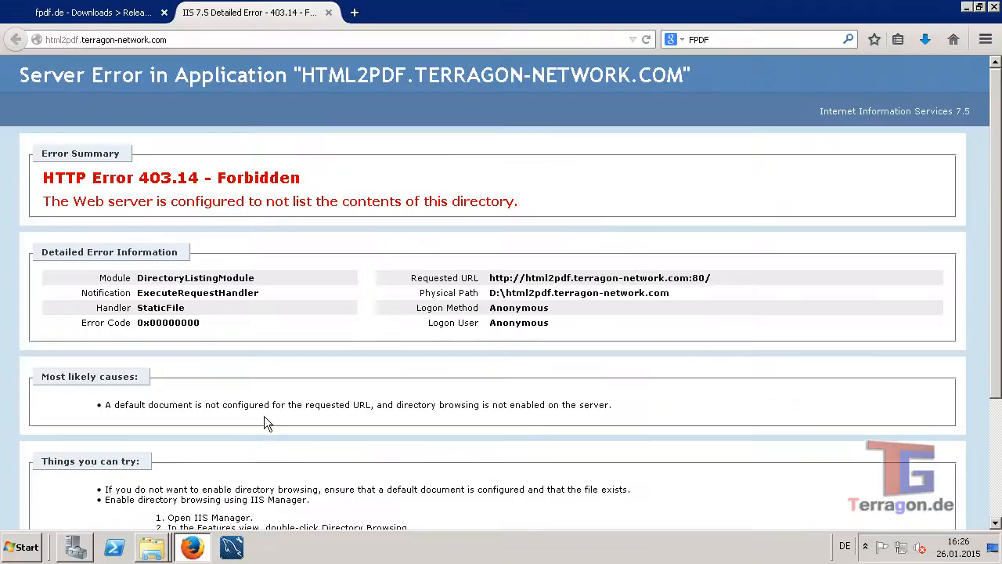
- Return to fpdf.de, open its documentation page and scroll down the list
{"action": "left_click", "coordinate": [86, 13]}
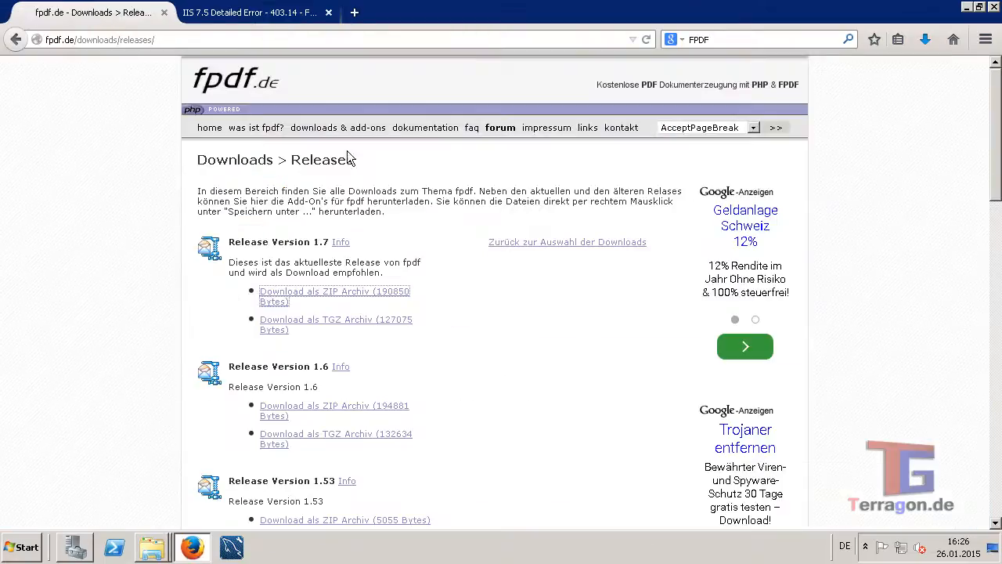
{"action": "mouse_move", "coordinate": [551, 137]}
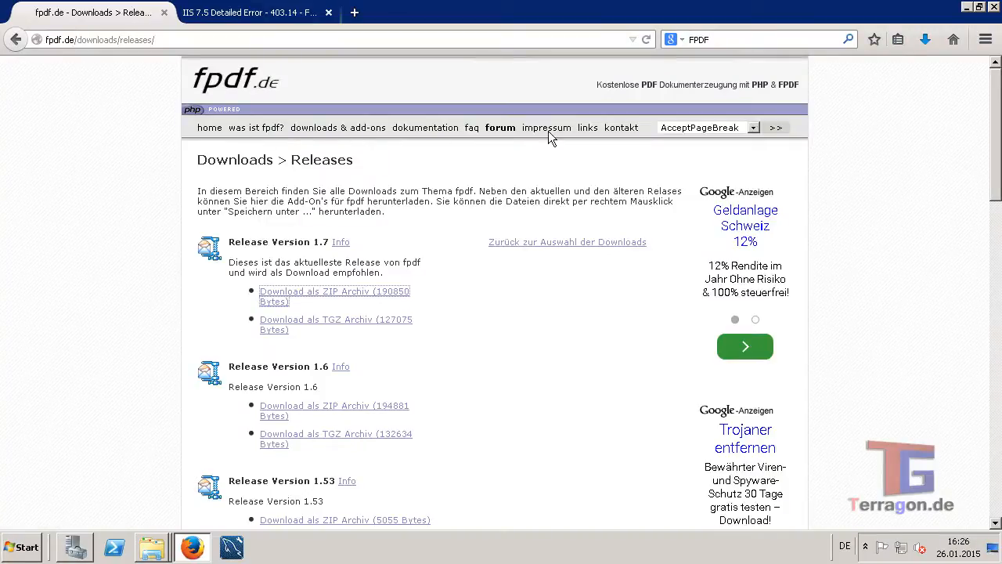
{"action": "left_click", "coordinate": [425, 128]}
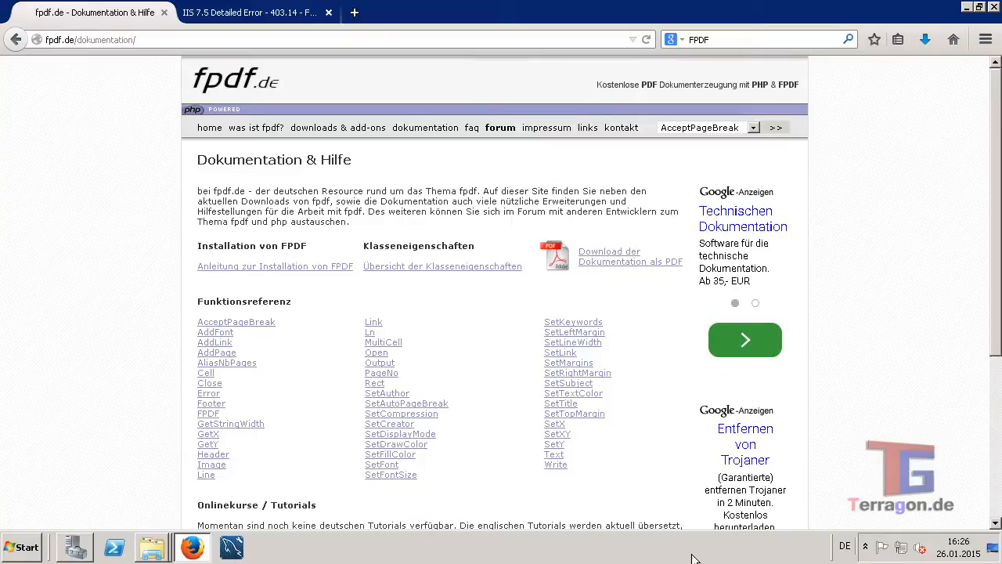
{"action": "mouse_move", "coordinate": [432, 326]}
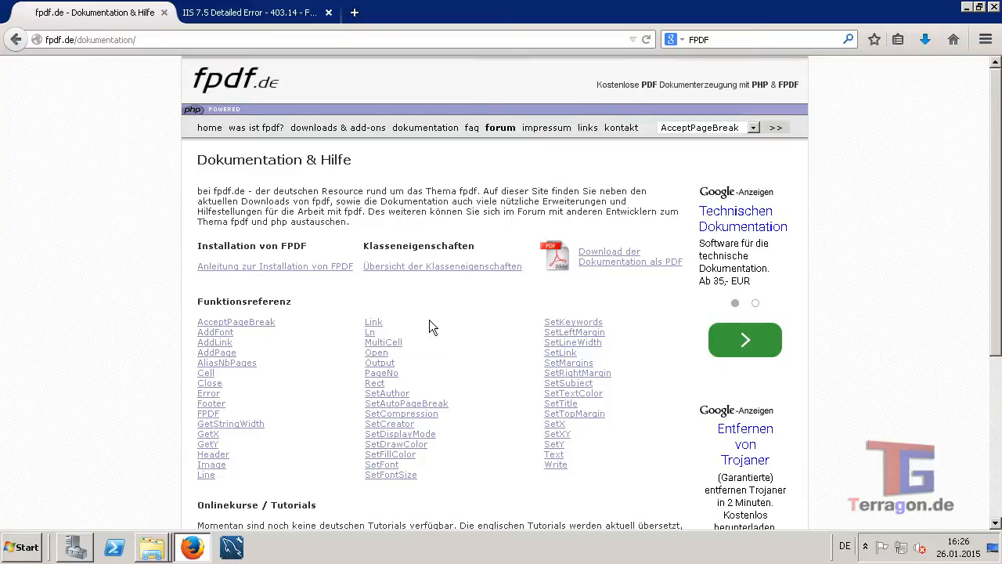
{"action": "scroll", "scroll_direction": "down", "scroll_amount": 3}
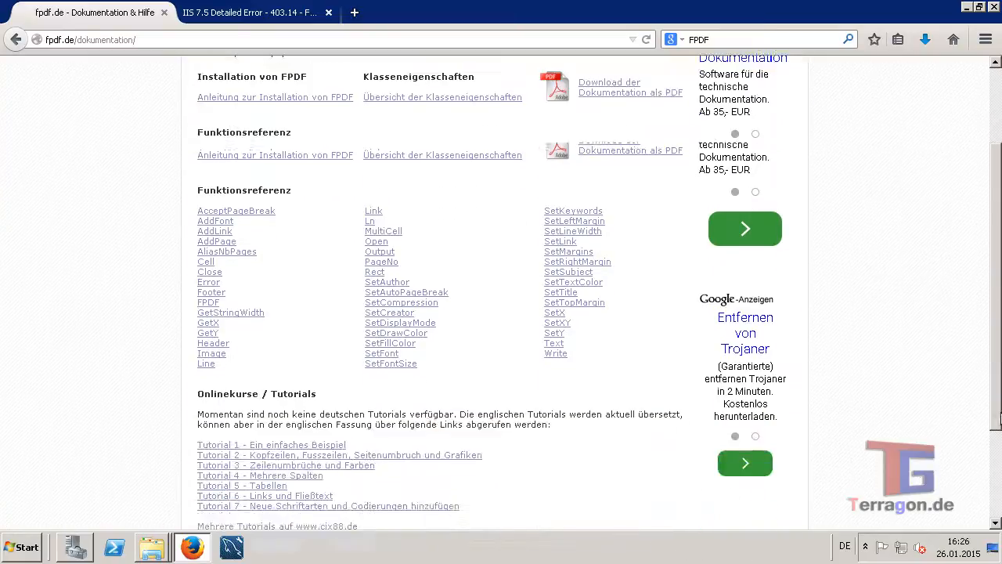
{"action": "scroll", "scroll_direction": "down", "scroll_amount": 3}
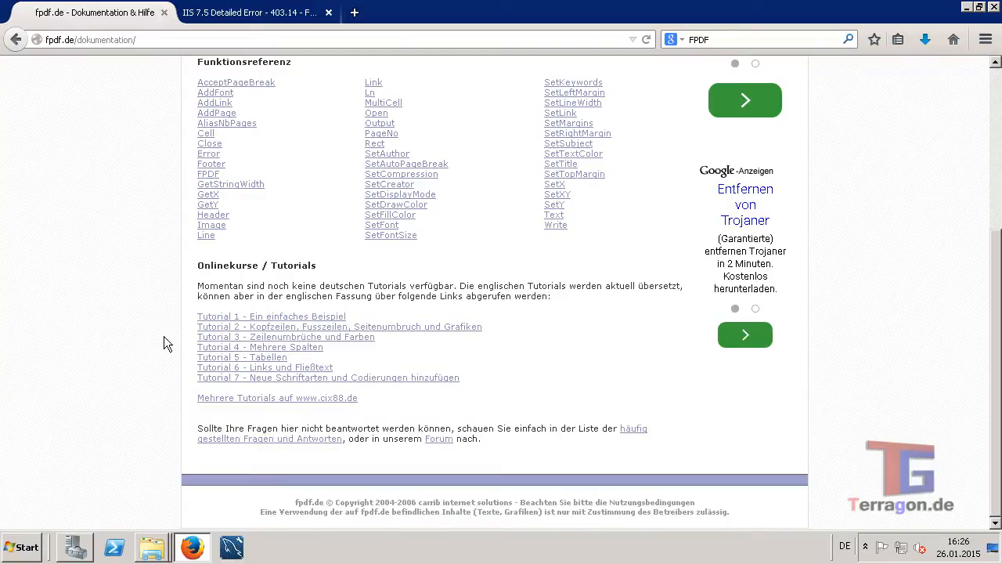
{"action": "mouse_move", "coordinate": [339, 327]}
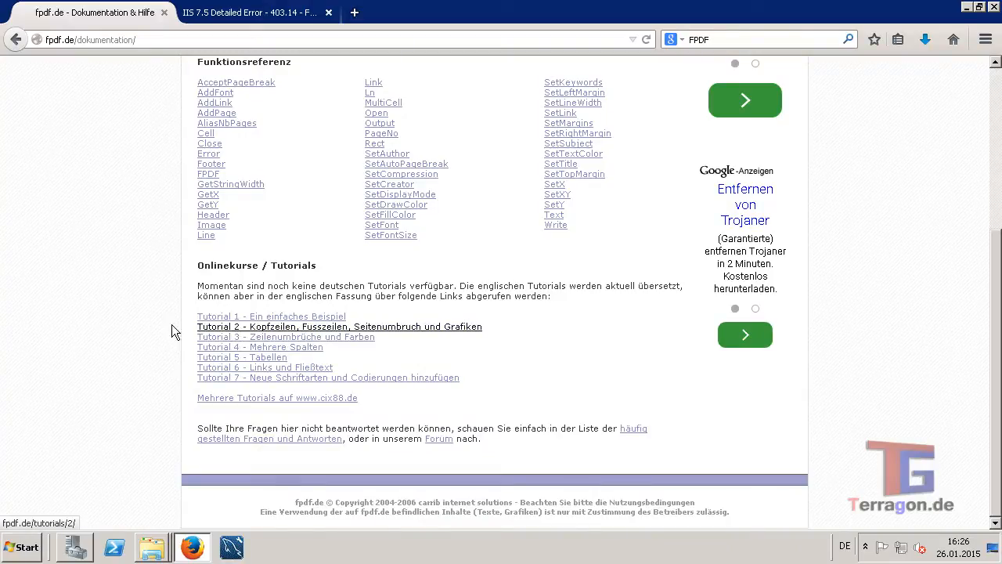
{"action": "mouse_move", "coordinate": [435, 331]}
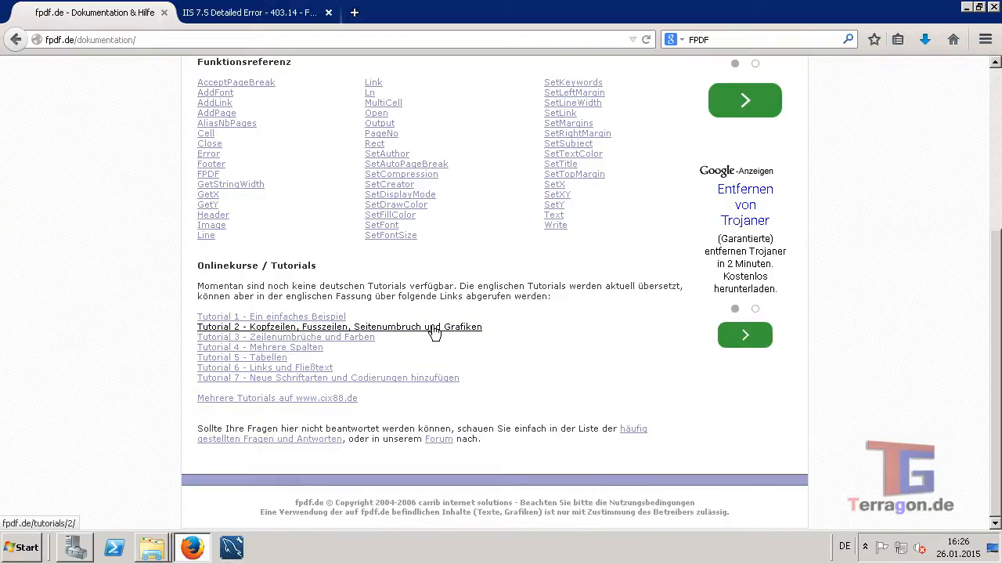
- Open Tutorial 2 on headers, footers and images and scroll to its code
{"action": "left_click", "coordinate": [339, 326]}
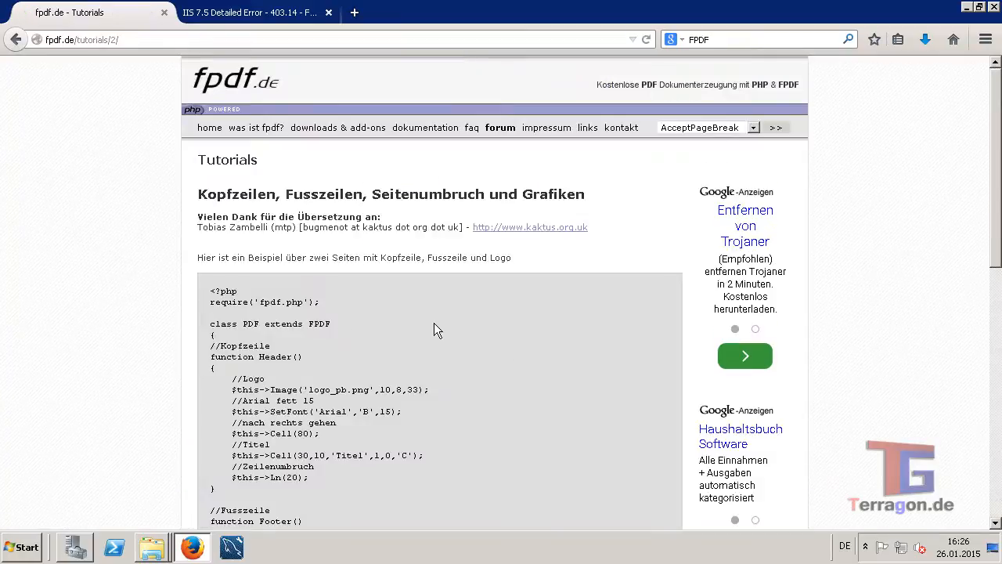
{"action": "scroll", "scroll_direction": "down", "scroll_amount": 3}
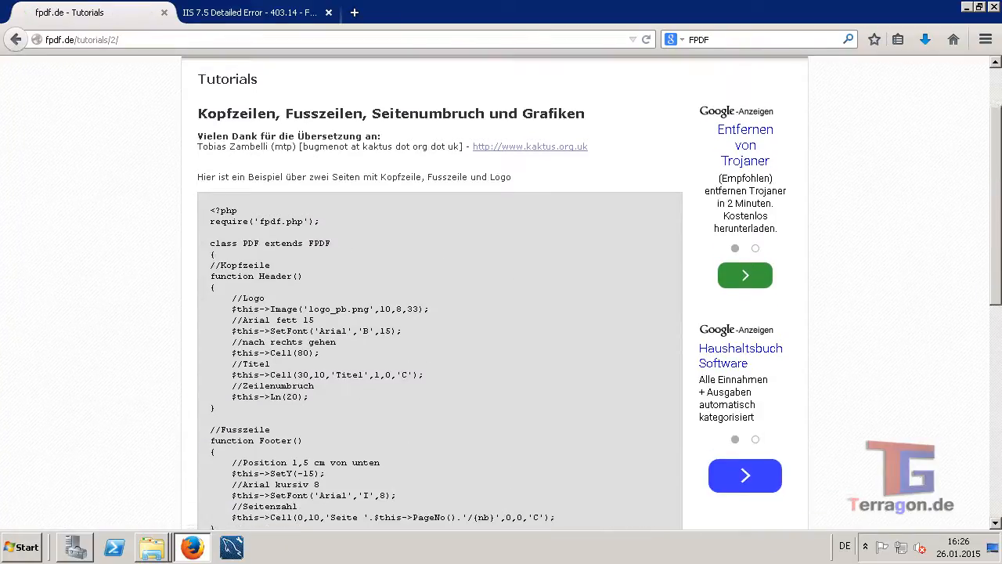
{"action": "scroll", "scroll_direction": "down", "scroll_amount": 3}
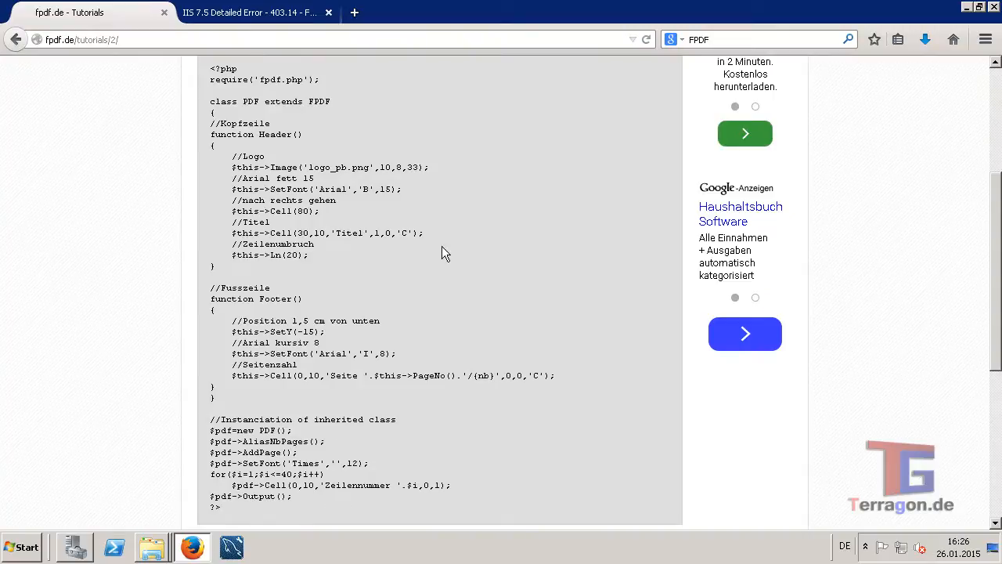
{"action": "scroll", "scroll_direction": "down", "scroll_amount": 3}
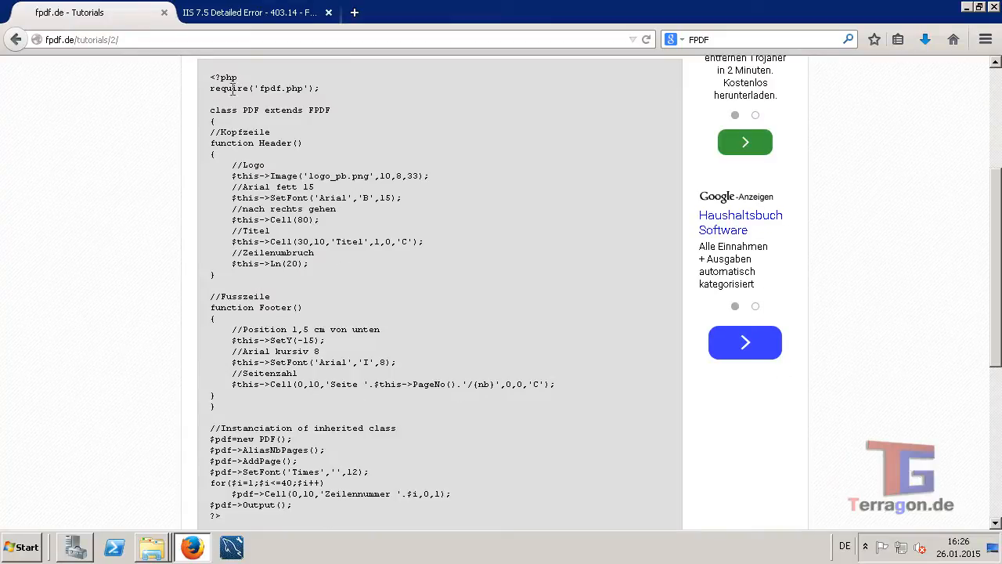
- Check the site folder, then return to Firefox and select the Tutorial 2 PHP code
{"action": "double_click", "coordinate": [280, 87]}
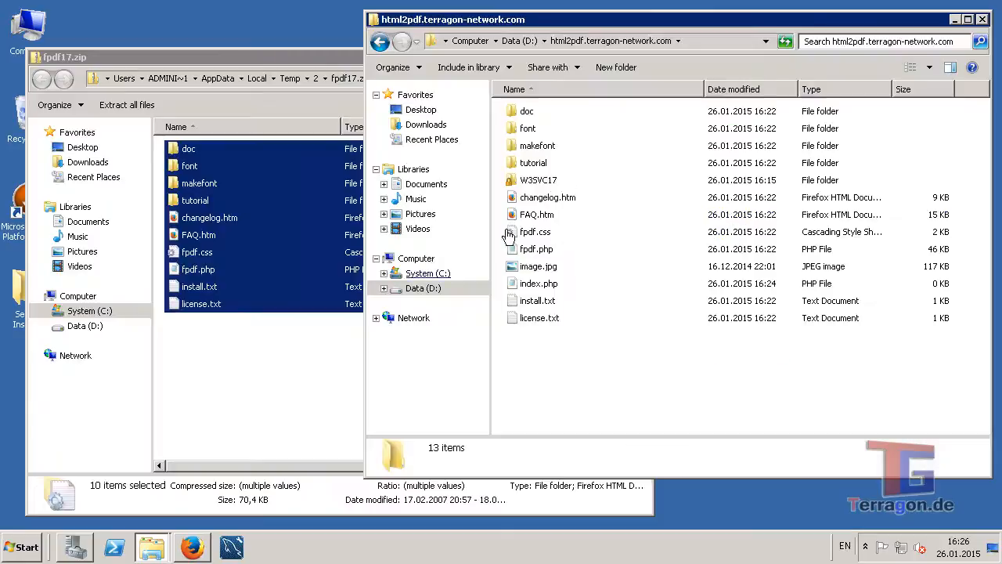
{"action": "left_click", "coordinate": [535, 231]}
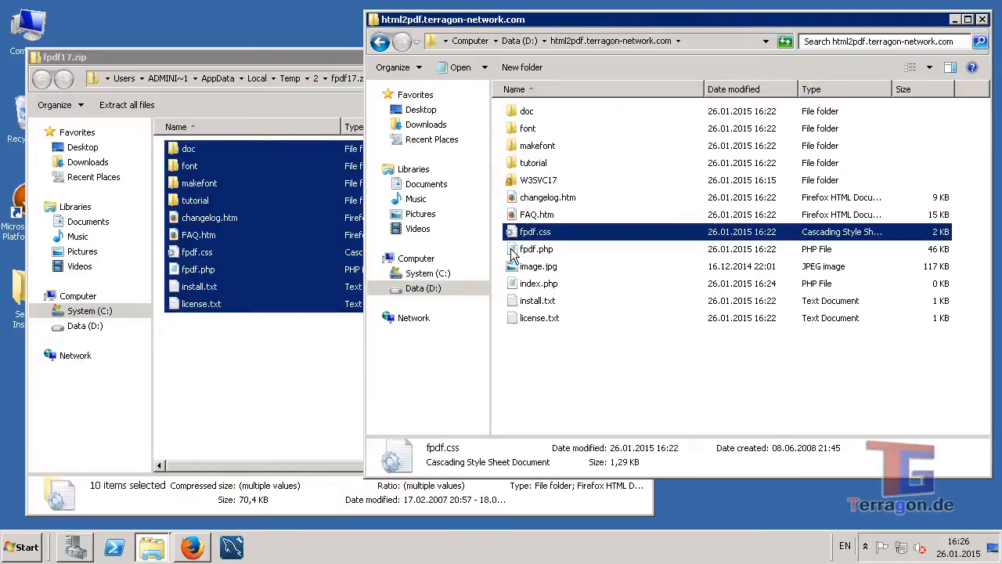
{"action": "left_click", "coordinate": [191, 546]}
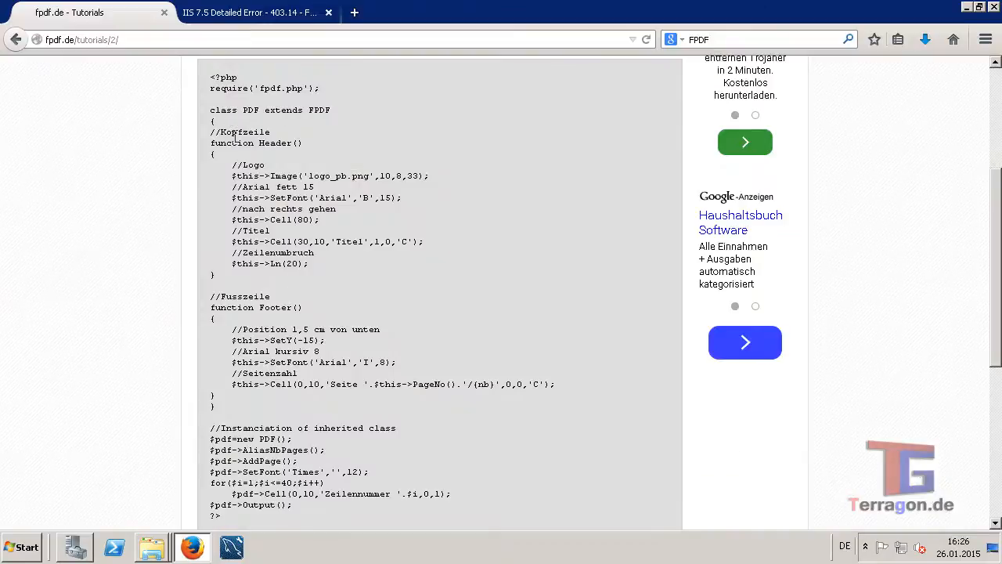
{"action": "mouse_move", "coordinate": [299, 433]}
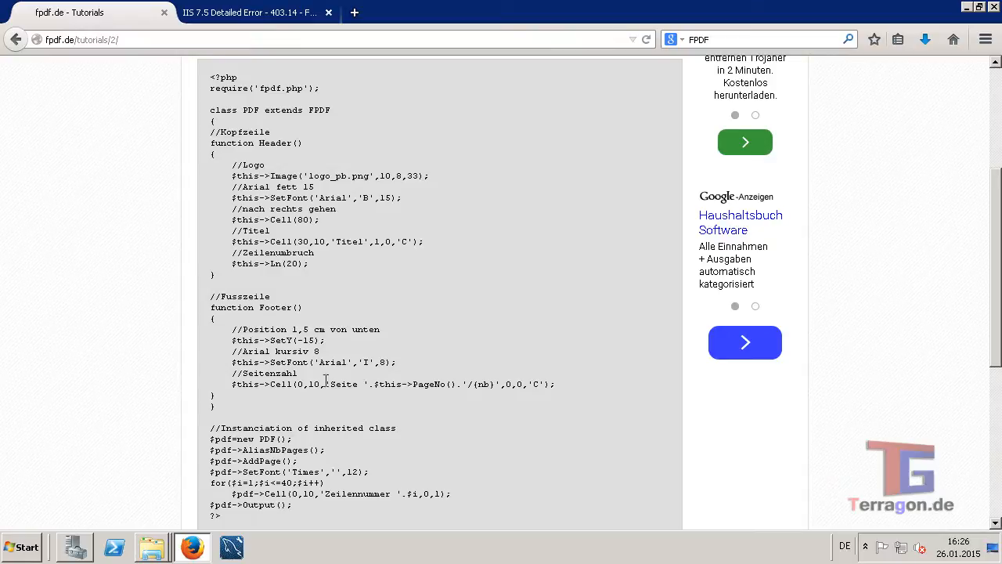
{"action": "scroll", "scroll_direction": "down", "scroll_amount": 3}
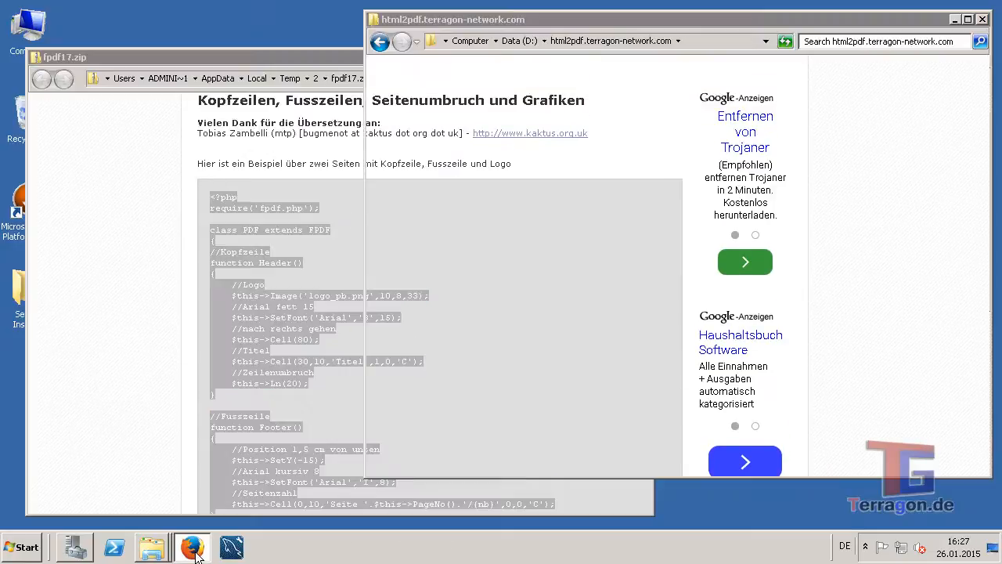
- Paste the example into index.php, change logo_pb.png to image.jpg, then save and close
{"action": "double_click", "coordinate": [817, 283]}
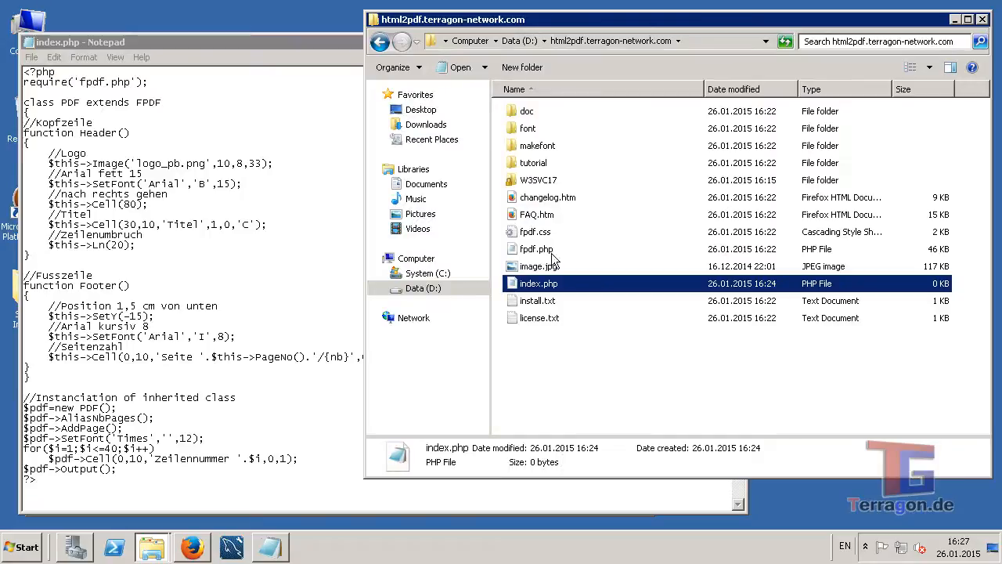
{"action": "left_click", "coordinate": [78, 41]}
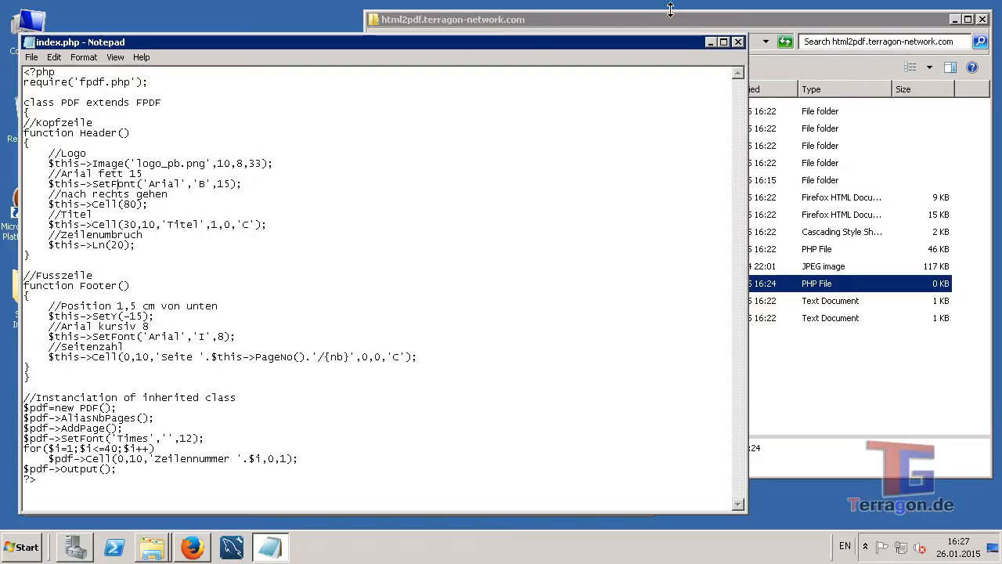
{"action": "left_click", "coordinate": [538, 266]}
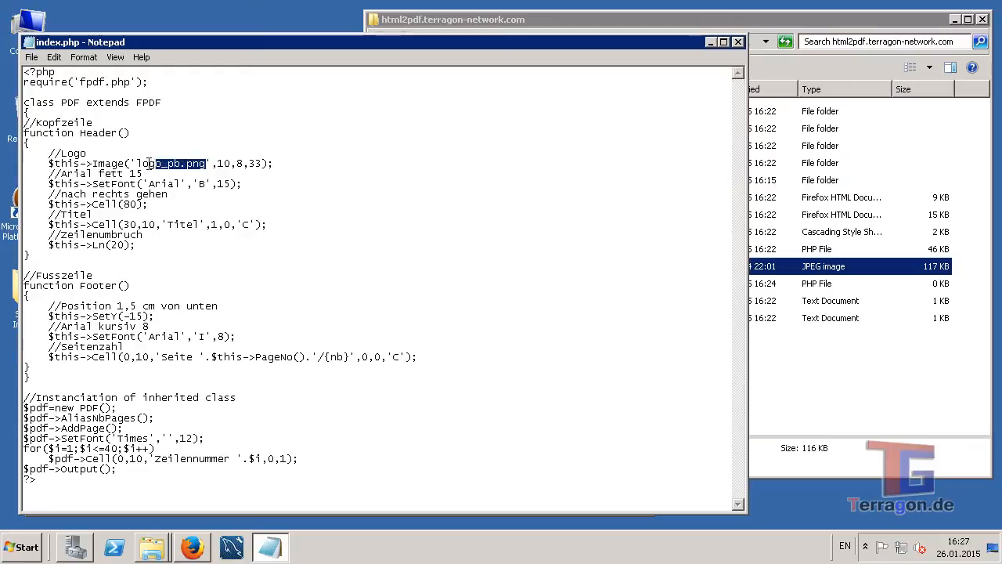
{"action": "type", "text": "image.jpg"}
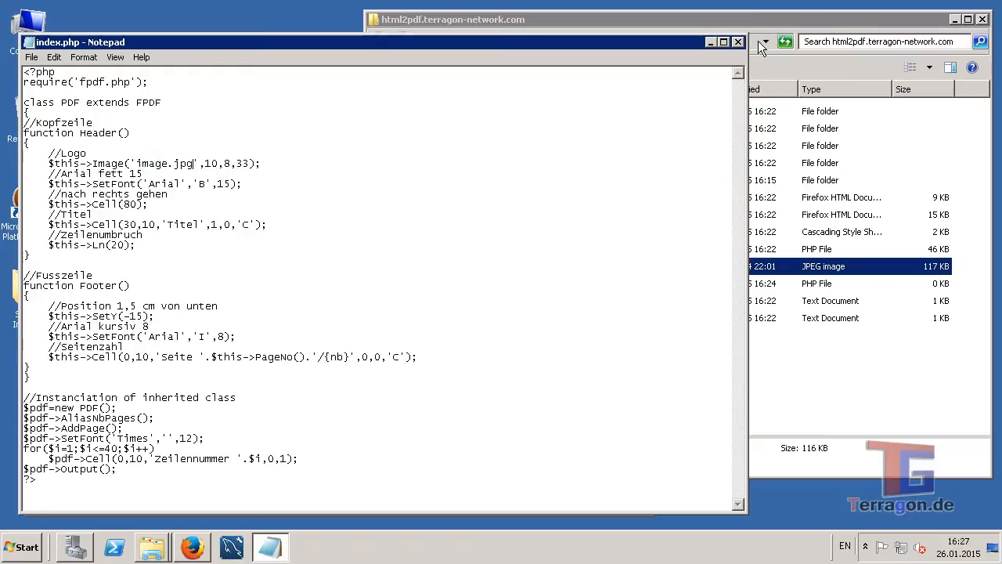
{"action": "left_click", "coordinate": [736, 42]}
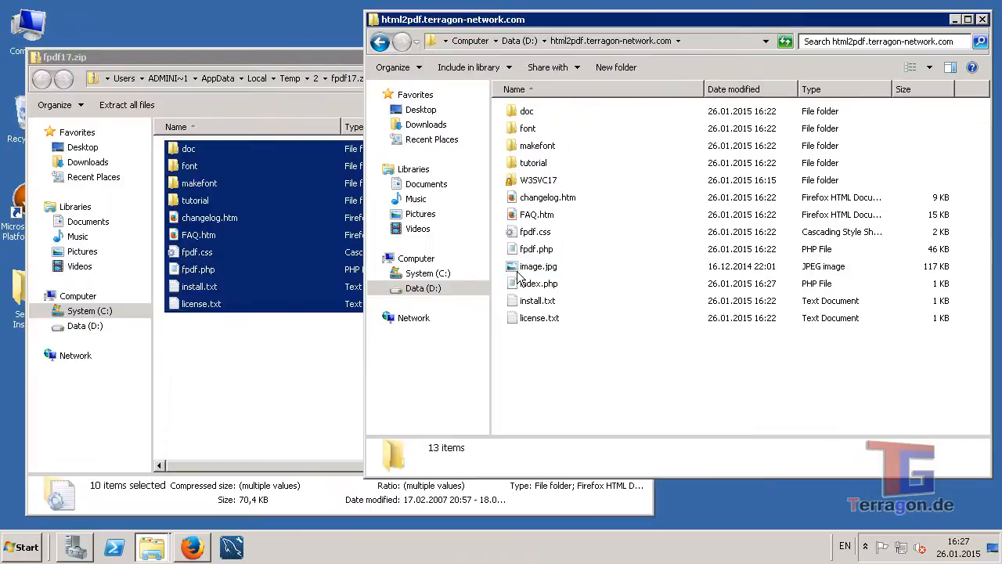
{"action": "mouse_move", "coordinate": [459, 294]}
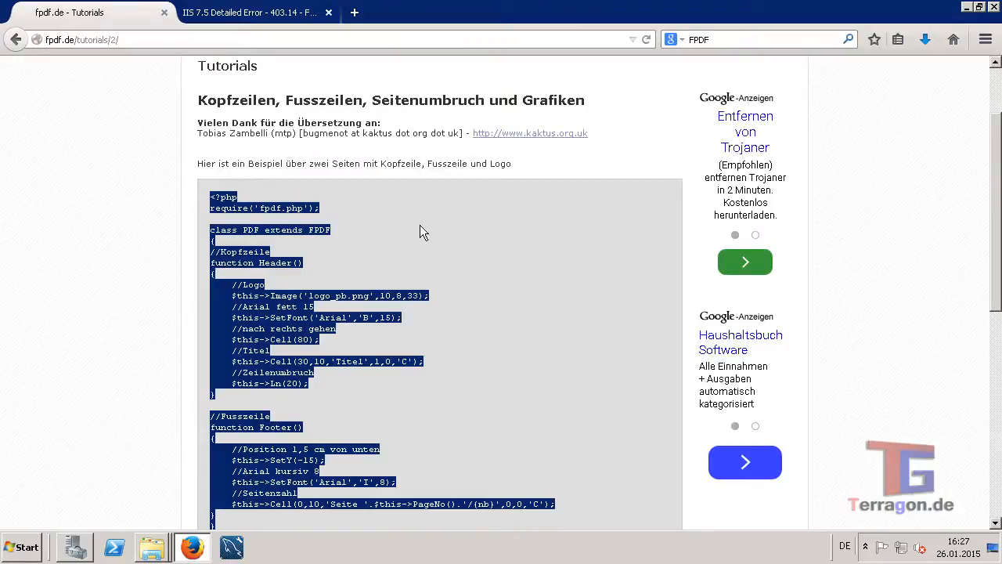
- Open the FPDF installation guide at Step 3 on defining the font path with FPDF_FONTPATH
{"action": "scroll", "scroll_direction": "down", "scroll_amount": 3}
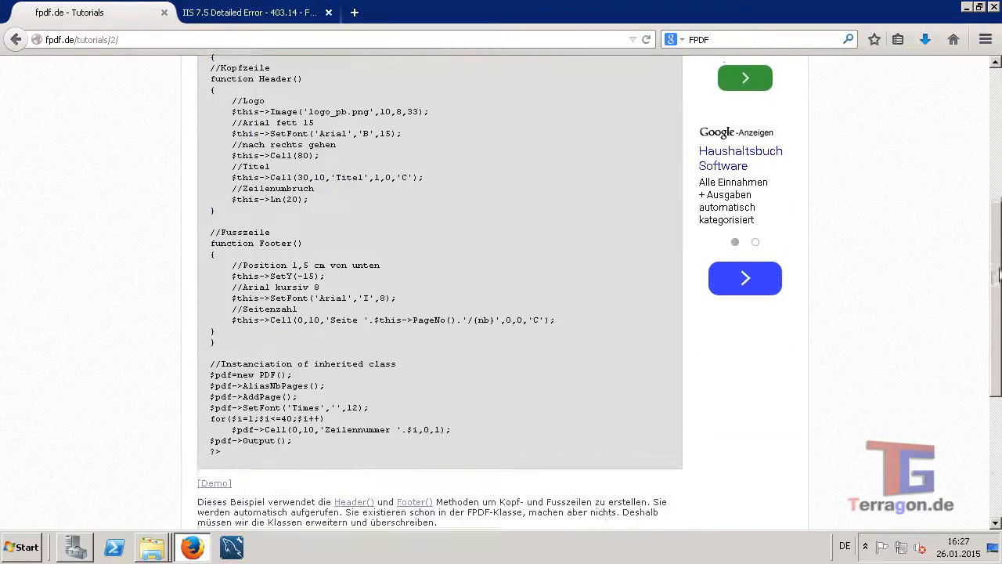
{"action": "scroll", "scroll_direction": "down", "scroll_amount": 3}
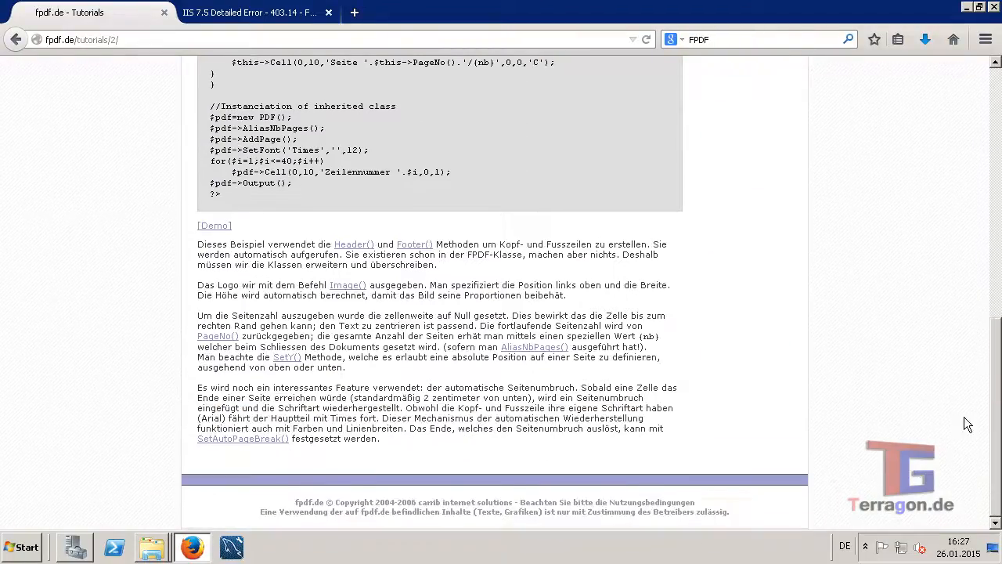
{"action": "scroll", "scroll_direction": "up", "scroll_amount": 3}
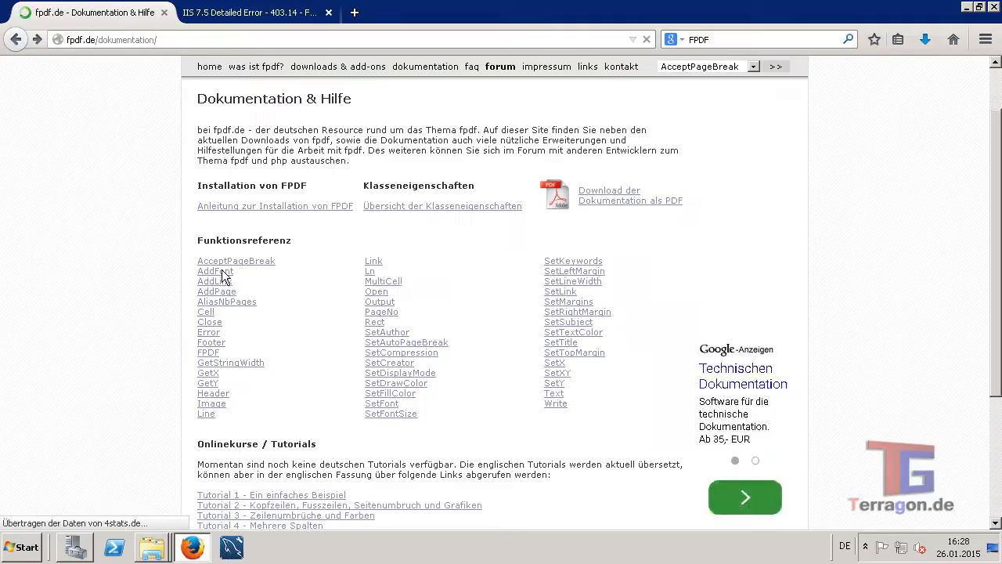
{"action": "left_click", "coordinate": [275, 206]}
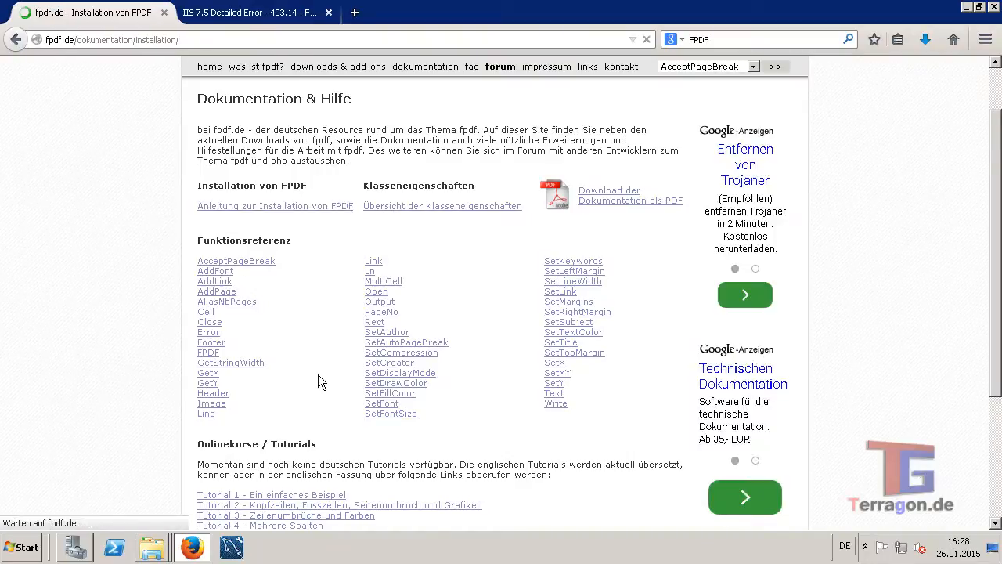
{"action": "left_click", "coordinate": [275, 206]}
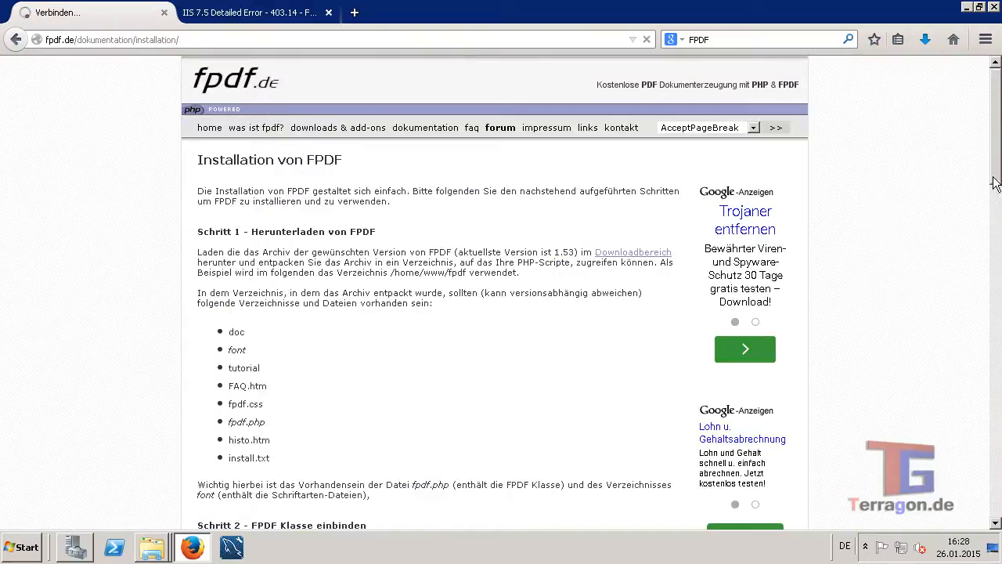
{"action": "scroll", "scroll_direction": "down", "scroll_amount": 3}
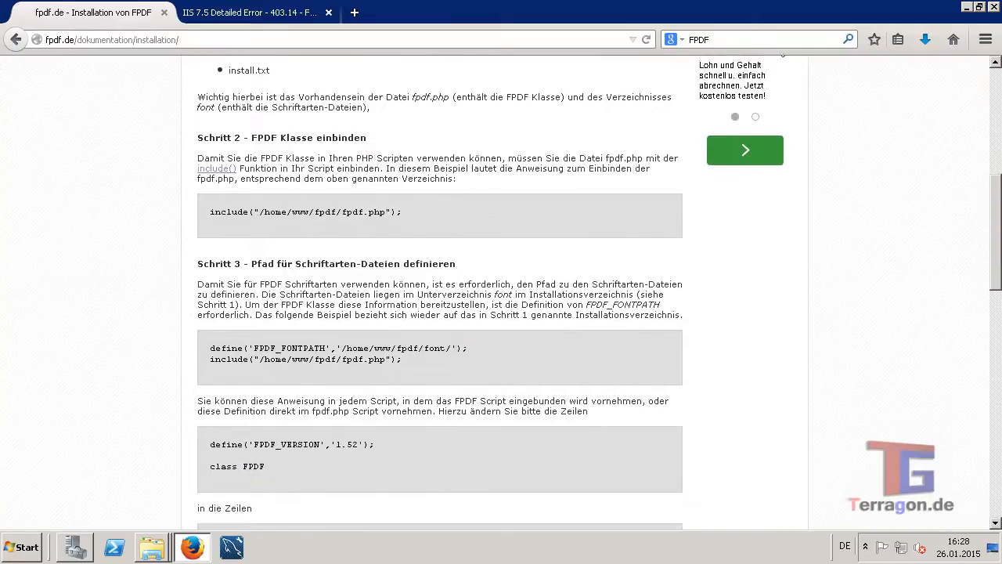
{"action": "scroll", "scroll_direction": "down", "scroll_amount": 3}
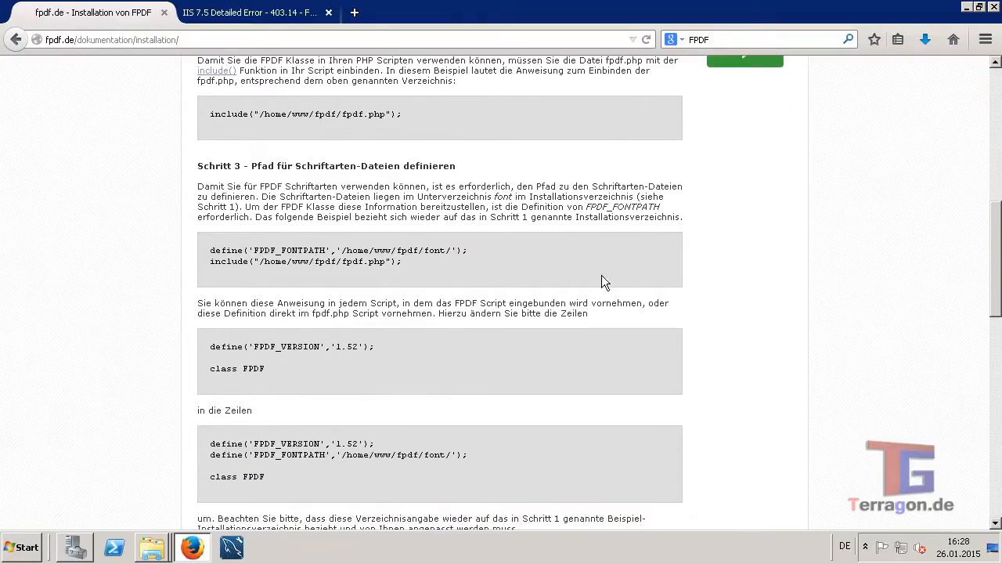
{"action": "mouse_move", "coordinate": [436, 277]}
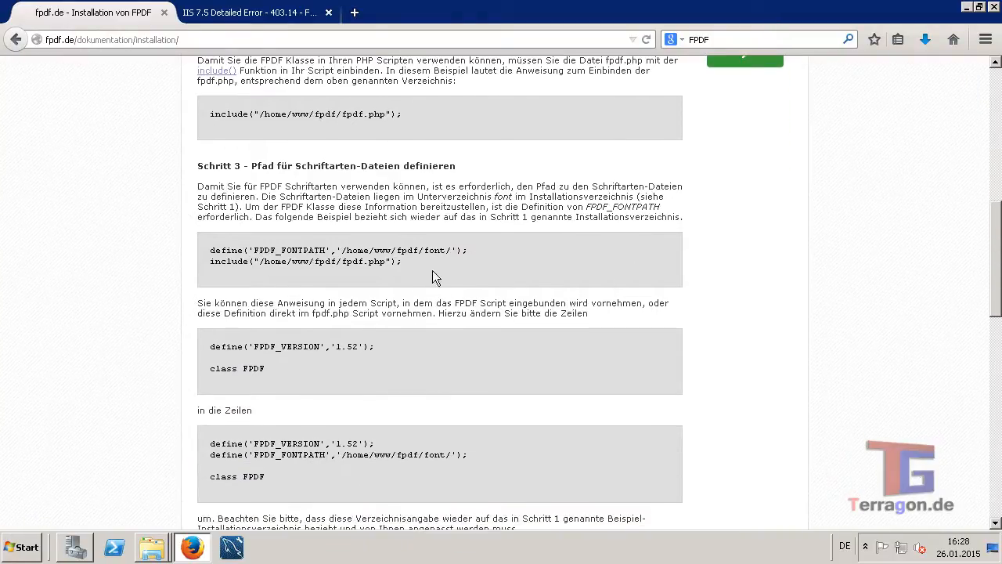
{"action": "mouse_move", "coordinate": [369, 327]}
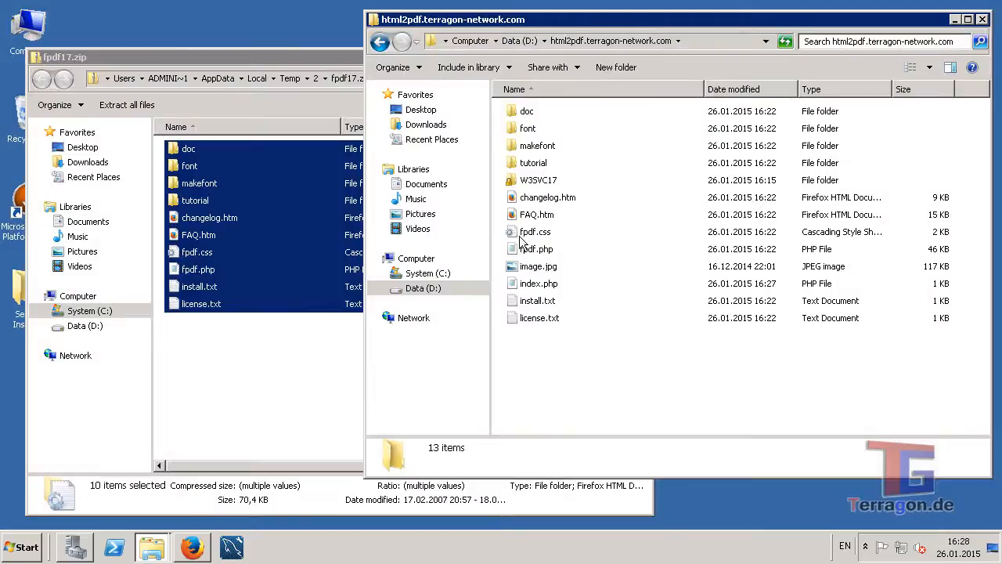
- Open fpdf.php from the html2pdf.terragon-network.com folder in WordPad
{"action": "left_click", "coordinate": [537, 249]}
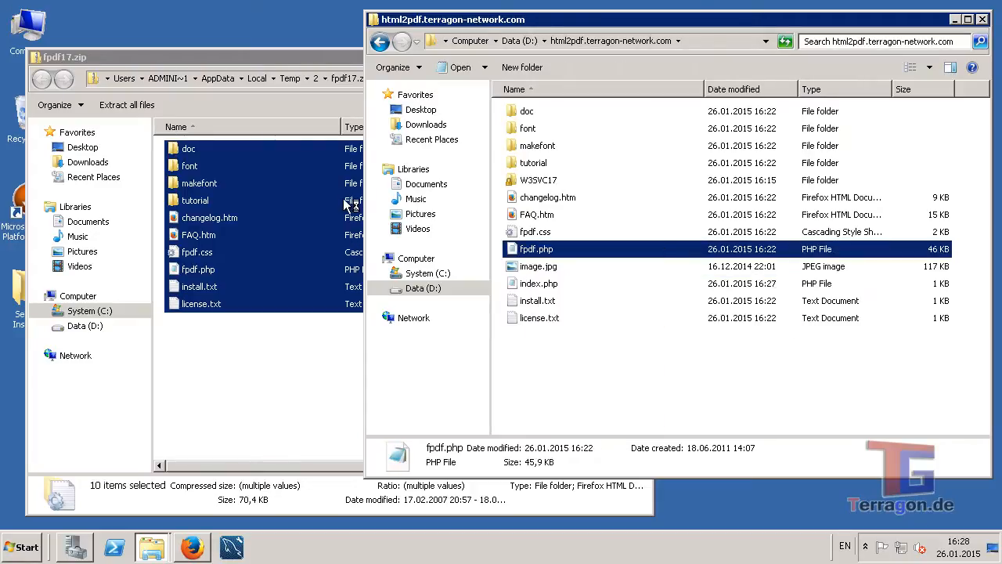
{"action": "double_click", "coordinate": [536, 249]}
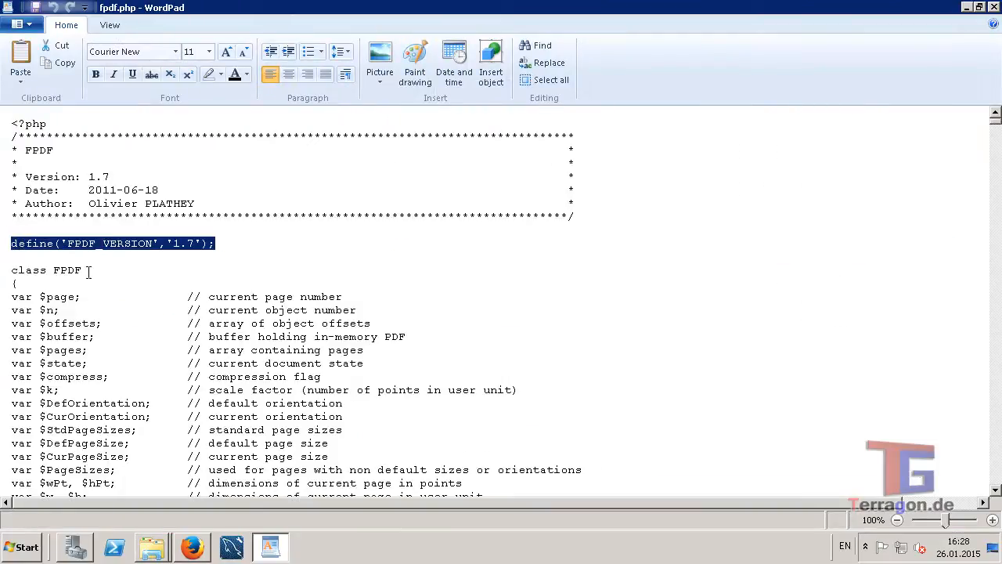
- Copy the guide's FPDF_VERSION and FPDF_FONTPATH define lines and paste them above class FPDF
{"action": "left_click", "coordinate": [191, 547]}
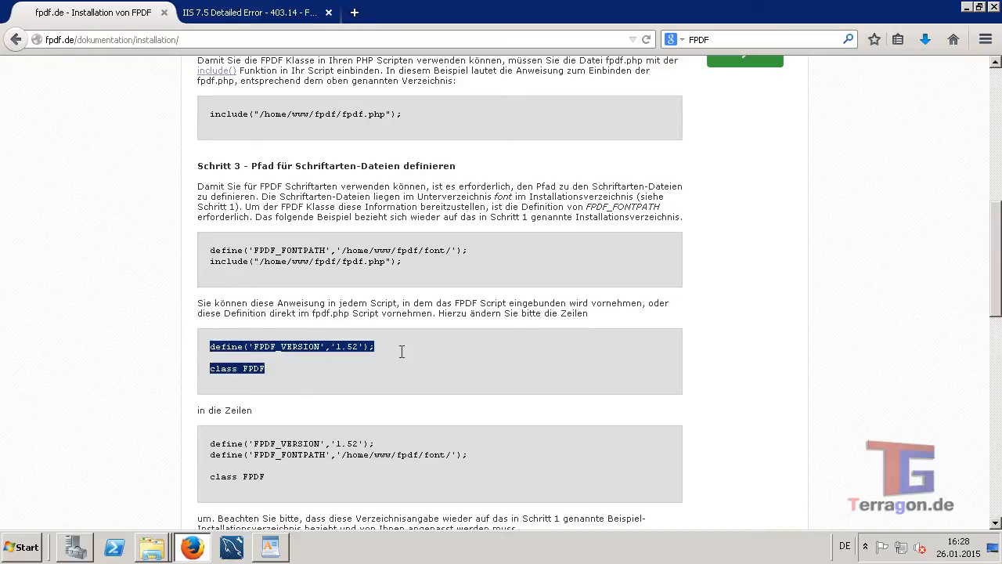
{"action": "scroll", "scroll_direction": "down", "scroll_amount": 3}
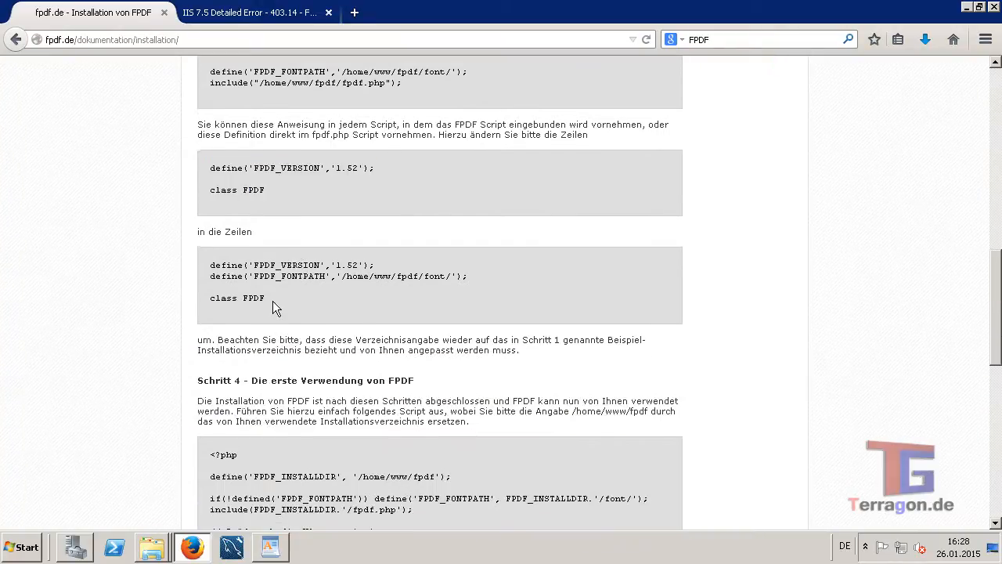
{"action": "left_click_drag", "start_coordinate": [210, 264], "coordinate": [274, 297]}
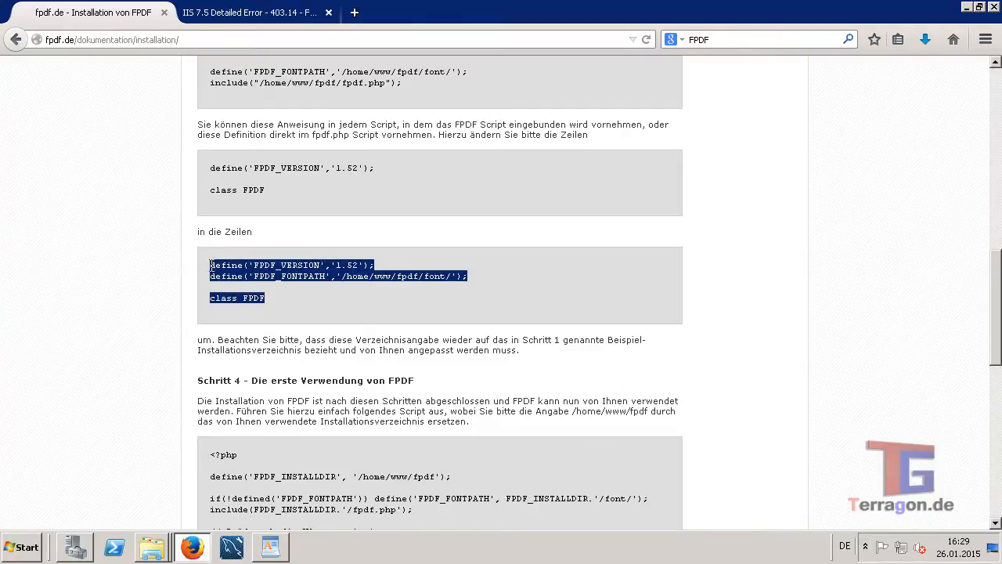
{"action": "mouse_move", "coordinate": [247, 317]}
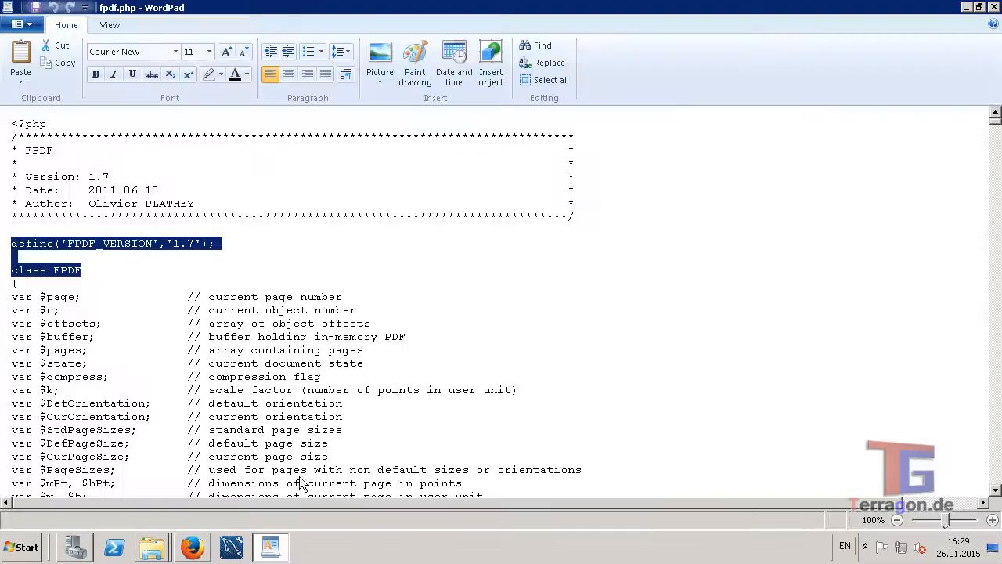
{"action": "left_click", "coordinate": [168, 264]}
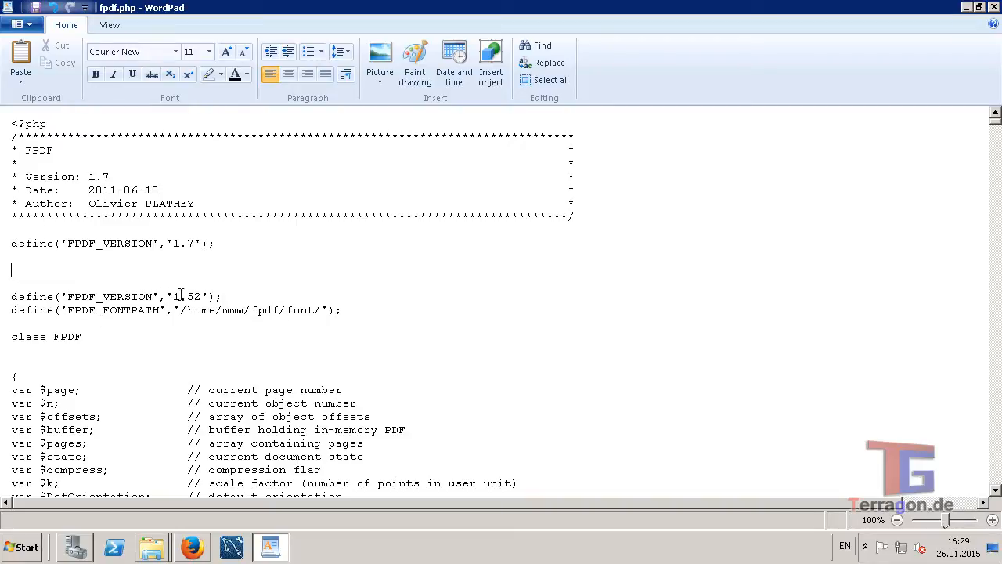
{"action": "left_click", "coordinate": [202, 296]}
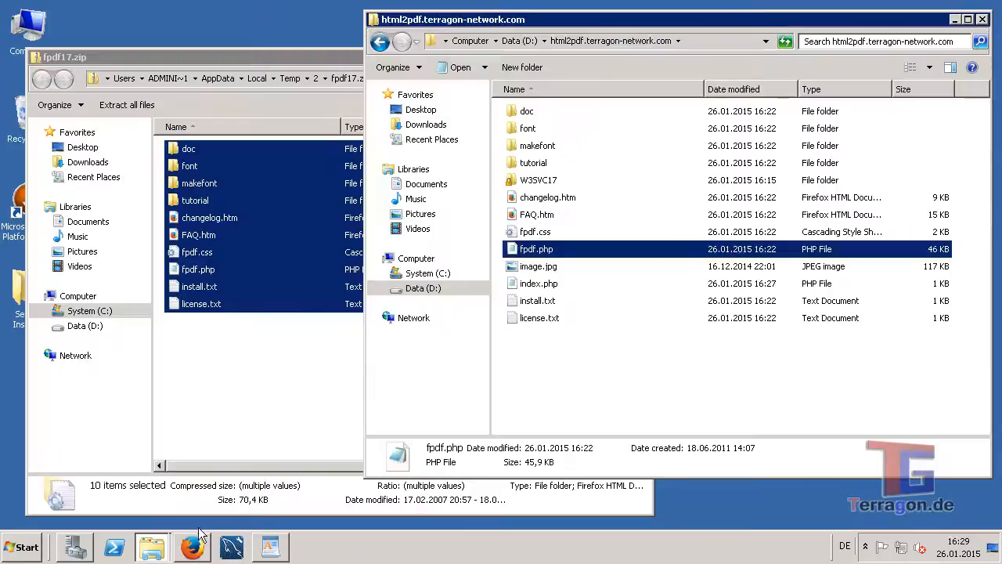
- Open the font folder inside the html2pdf.terragon-network.com site folder
{"action": "left_click", "coordinate": [528, 128]}
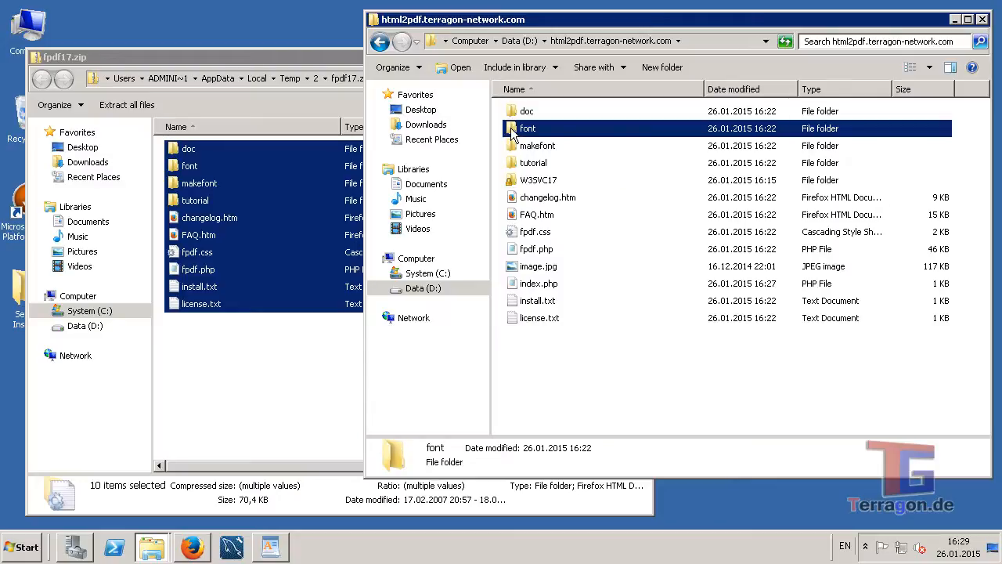
{"action": "double_click", "coordinate": [528, 128]}
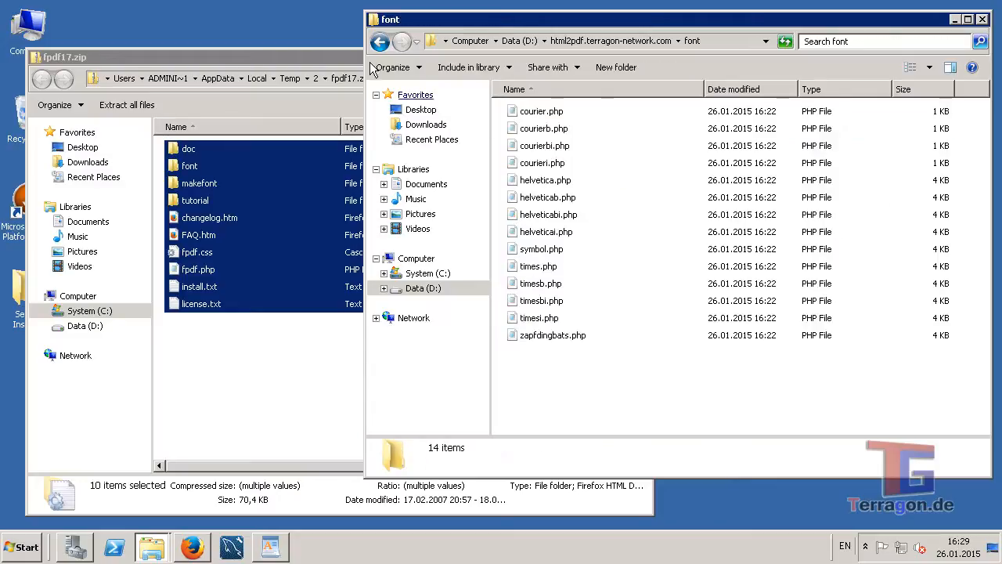
{"action": "left_click", "coordinate": [380, 41]}
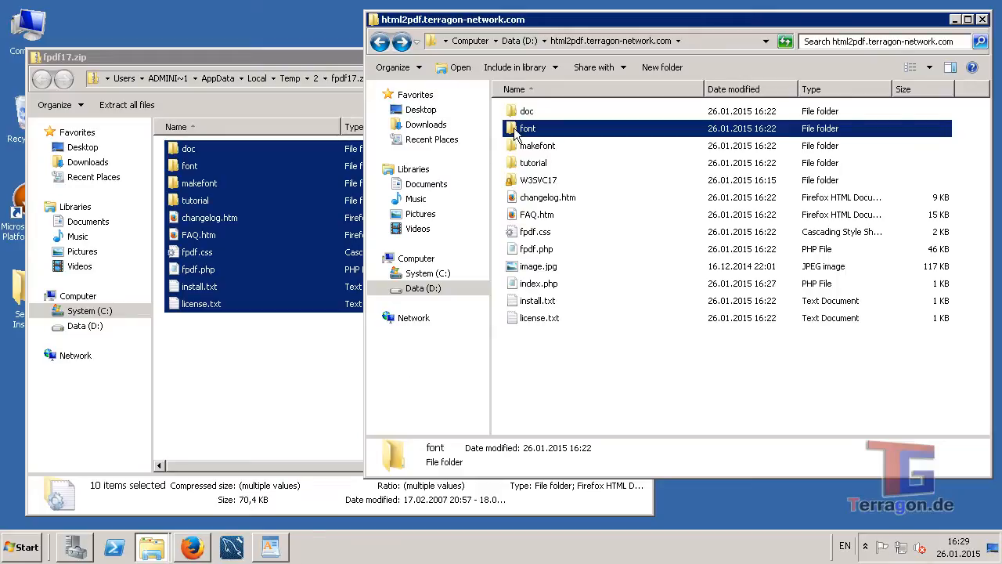
{"action": "double_click", "coordinate": [527, 127]}
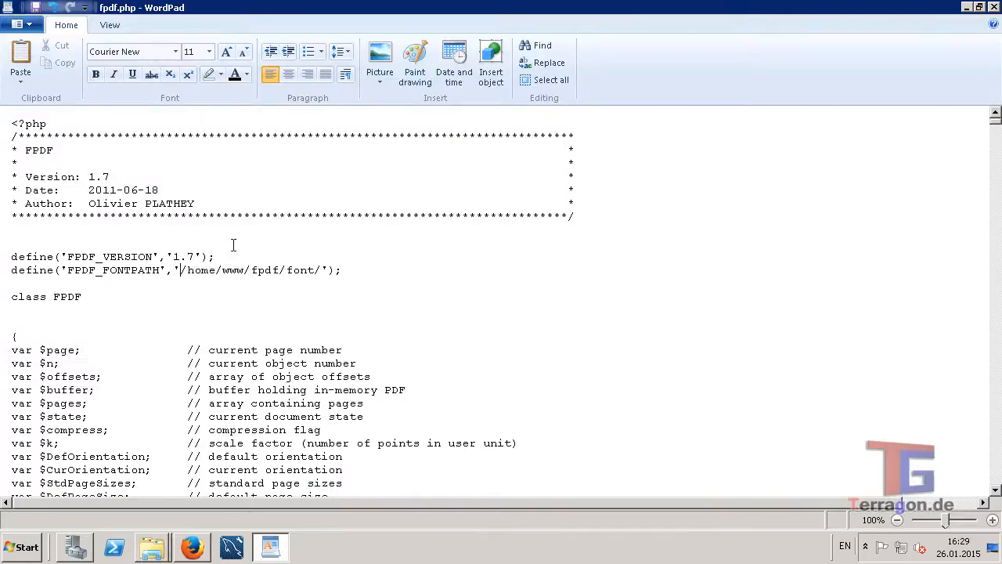
- Replace the /home/www/fpdf font path with D:\html2pdf.terragon-network.com\font
{"action": "left_click_drag", "start_coordinate": [178, 269], "coordinate": [280, 269]}
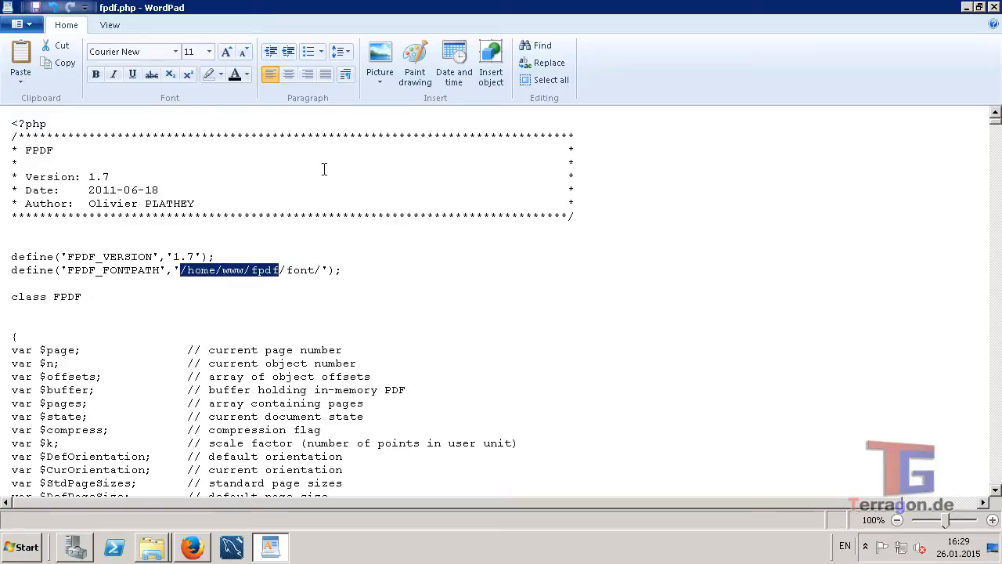
{"action": "type", "text": "D:\\html2pdf.terragon-network.com\\font"}
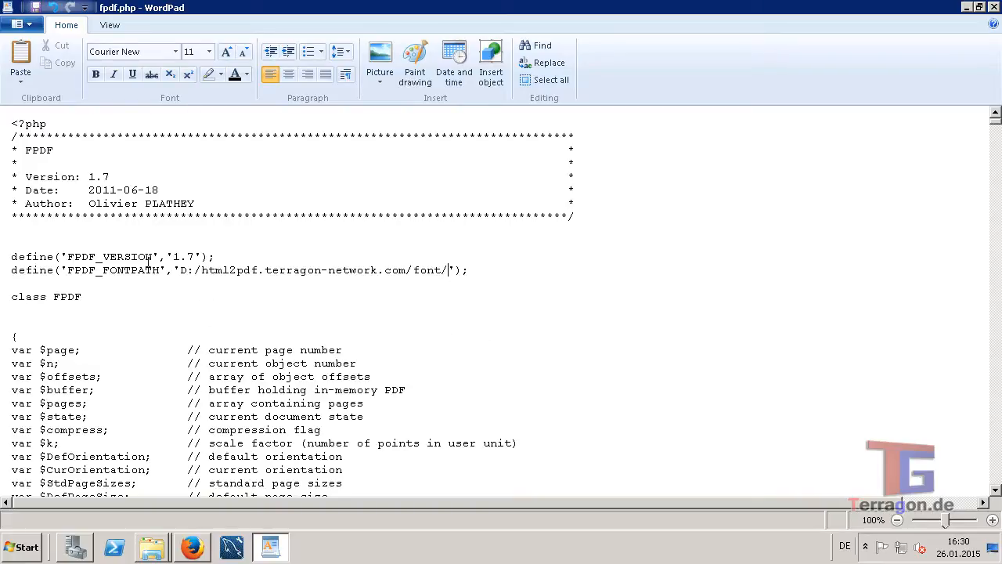
{"action": "scroll", "scroll_direction": "down", "scroll_amount": 3}
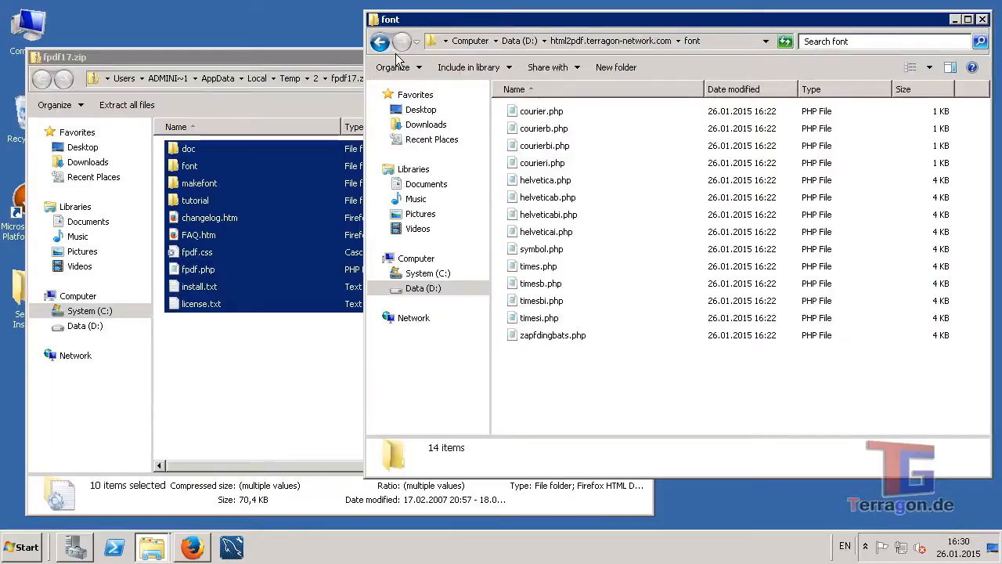
- Go back to the site folder and switch to Firefox's PDF tab
{"action": "left_click", "coordinate": [380, 41]}
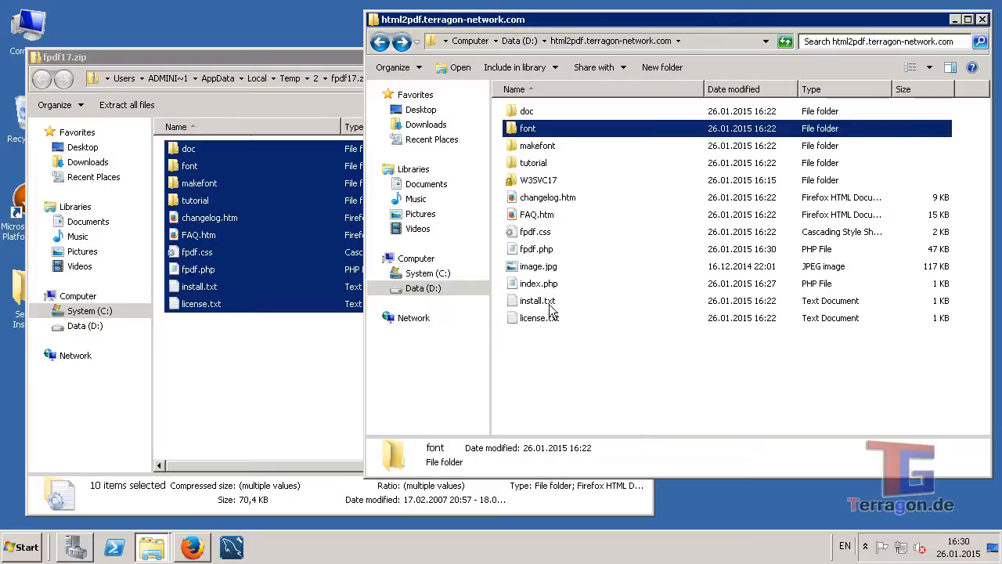
{"action": "double_click", "coordinate": [539, 283]}
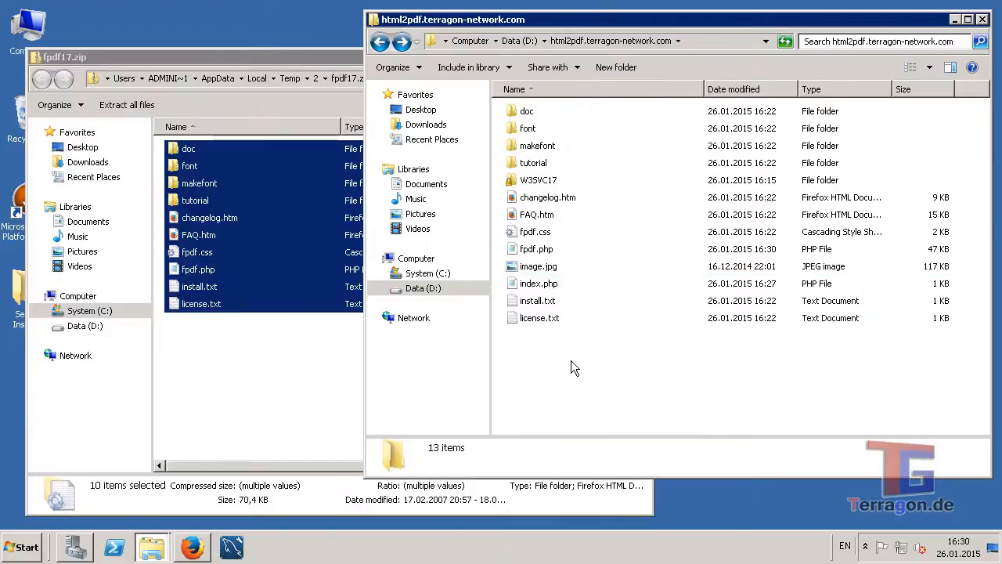
{"action": "left_click", "coordinate": [191, 547]}
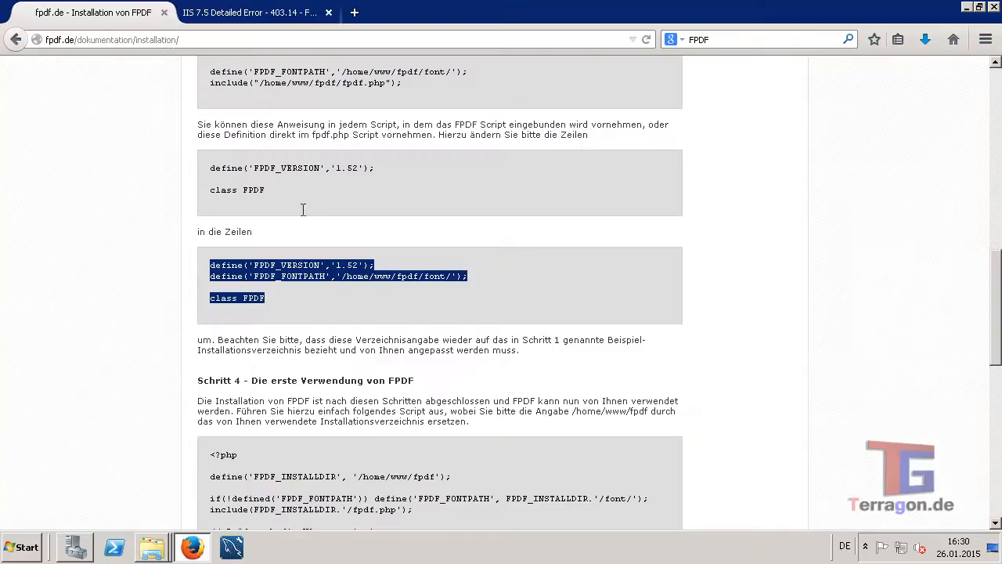
{"action": "left_click", "coordinate": [250, 13]}
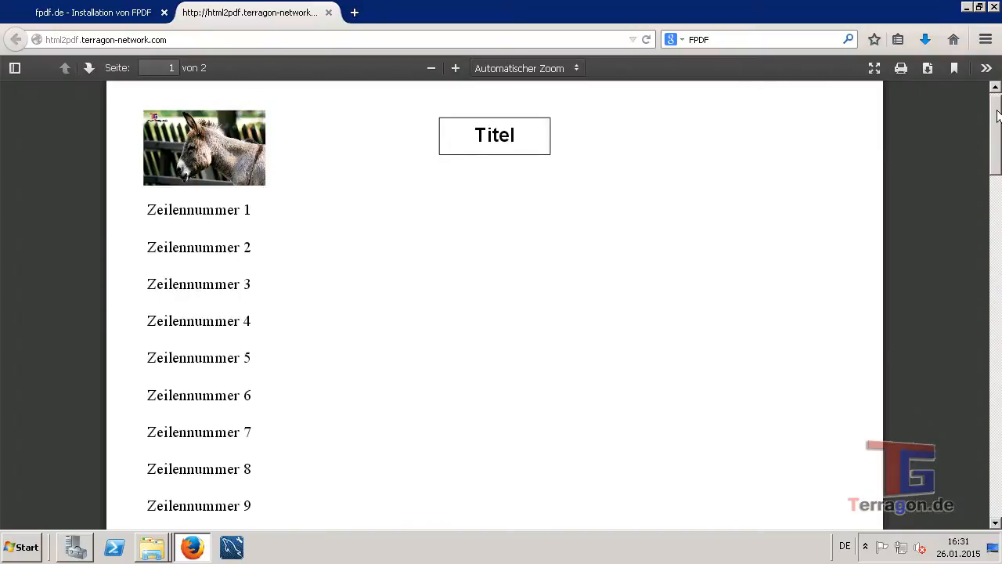
- Scroll through the two-page PDF showing the donkey logo, 'Titel' and numbered lines
{"action": "scroll", "scroll_direction": "down", "scroll_amount": 3}
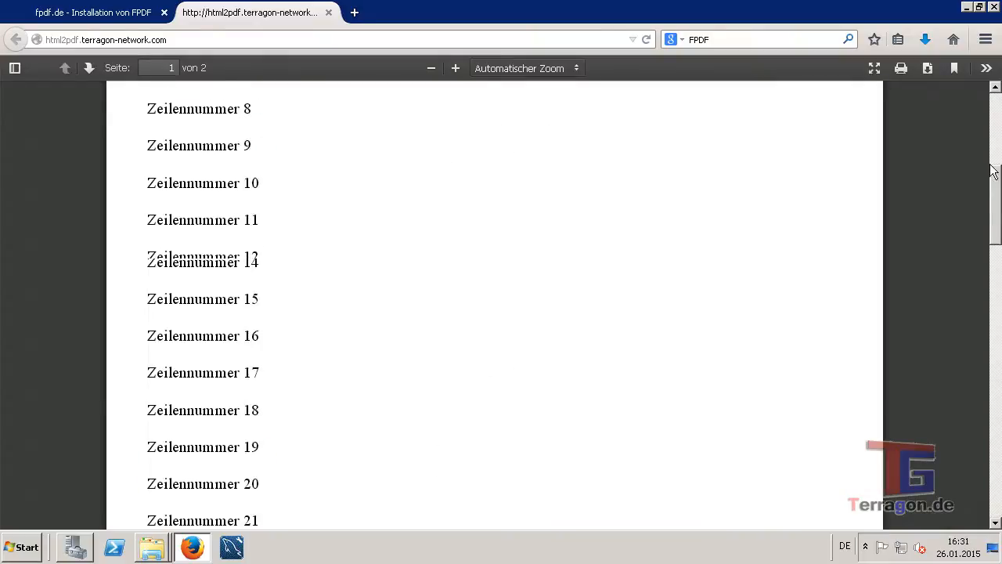
{"action": "scroll", "scroll_direction": "up", "scroll_amount": 3}
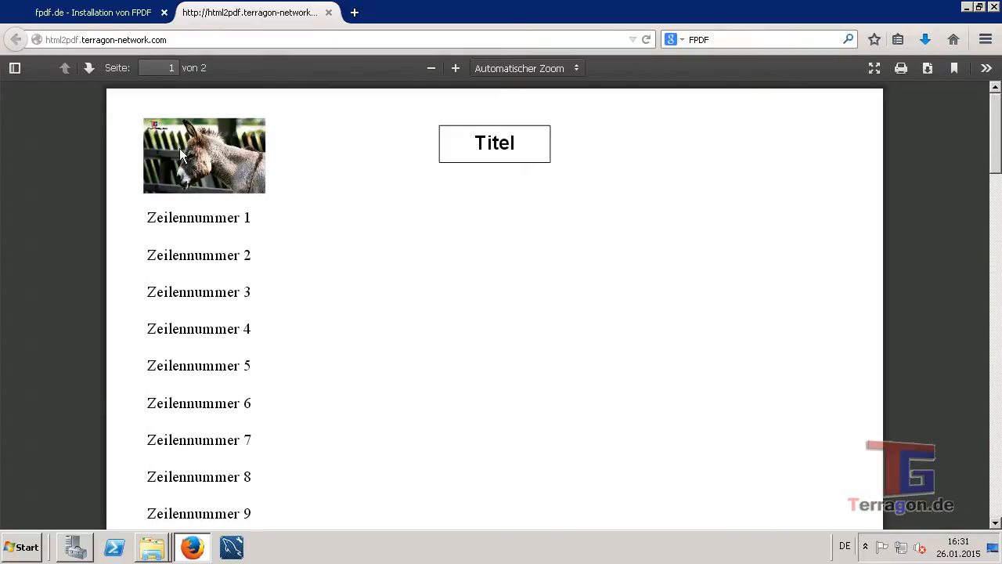
{"action": "mouse_move", "coordinate": [154, 117]}
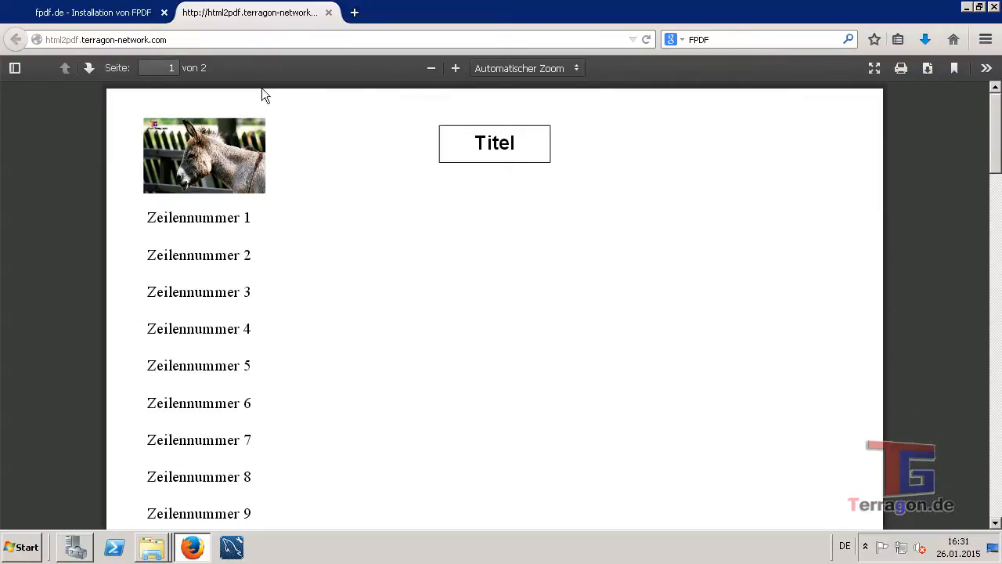
{"action": "mouse_move", "coordinate": [150, 251]}
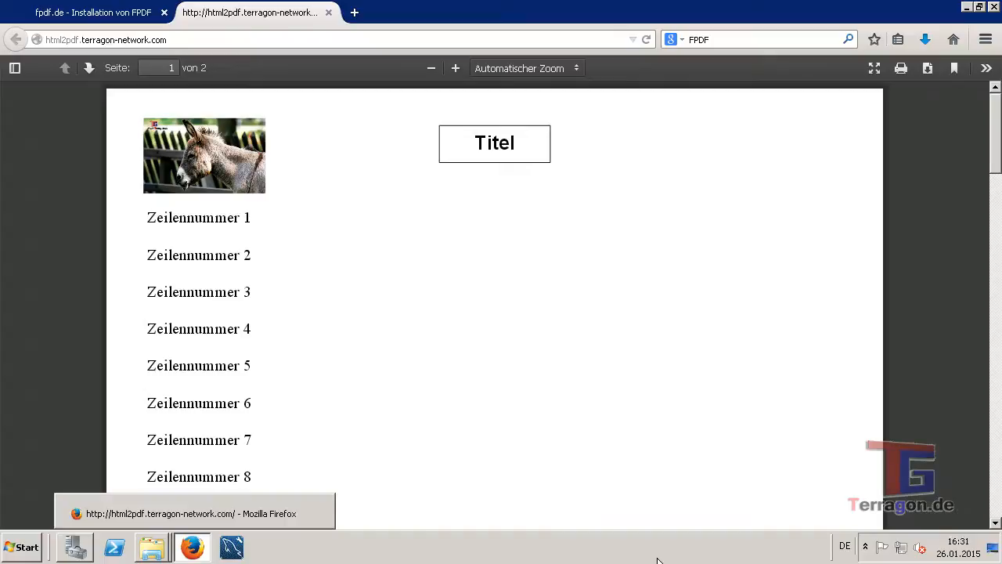
{"action": "double_click", "coordinate": [192, 217]}
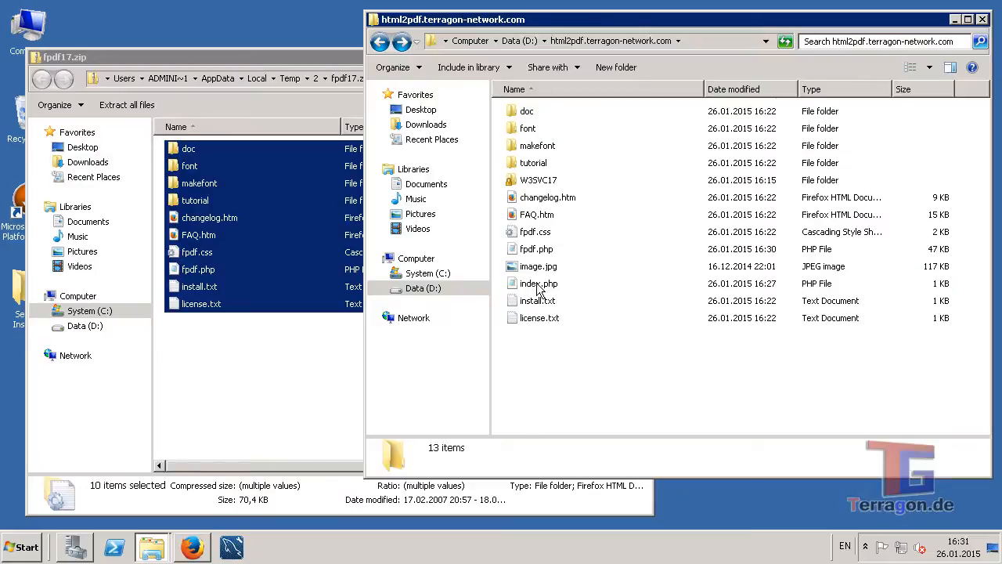
- Open index.php in Notepad to review the header, footer and 40-line loop code
{"action": "double_click", "coordinate": [538, 282]}
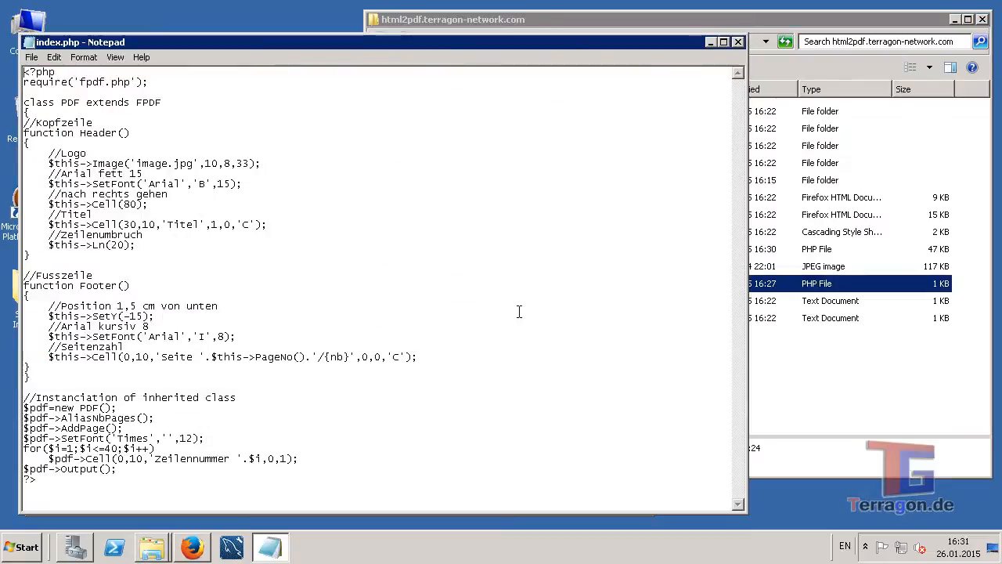
{"action": "mouse_move", "coordinate": [296, 465]}
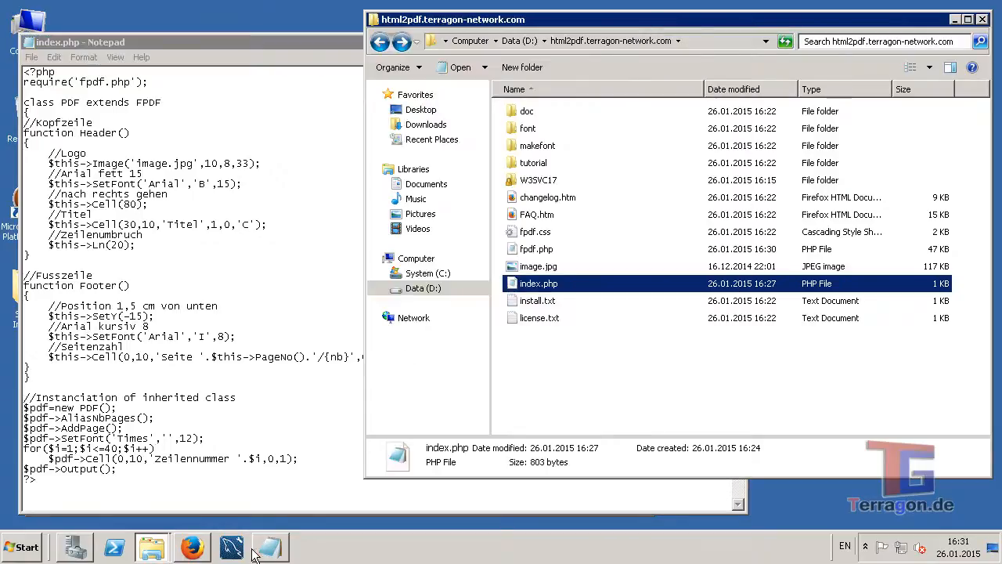
{"action": "left_click", "coordinate": [192, 546]}
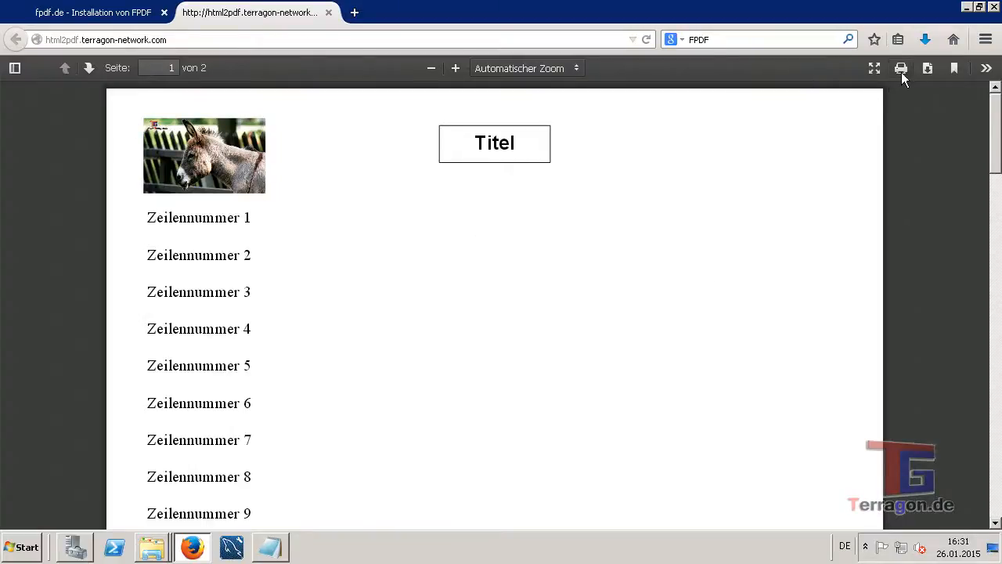
{"action": "left_click", "coordinate": [900, 68]}
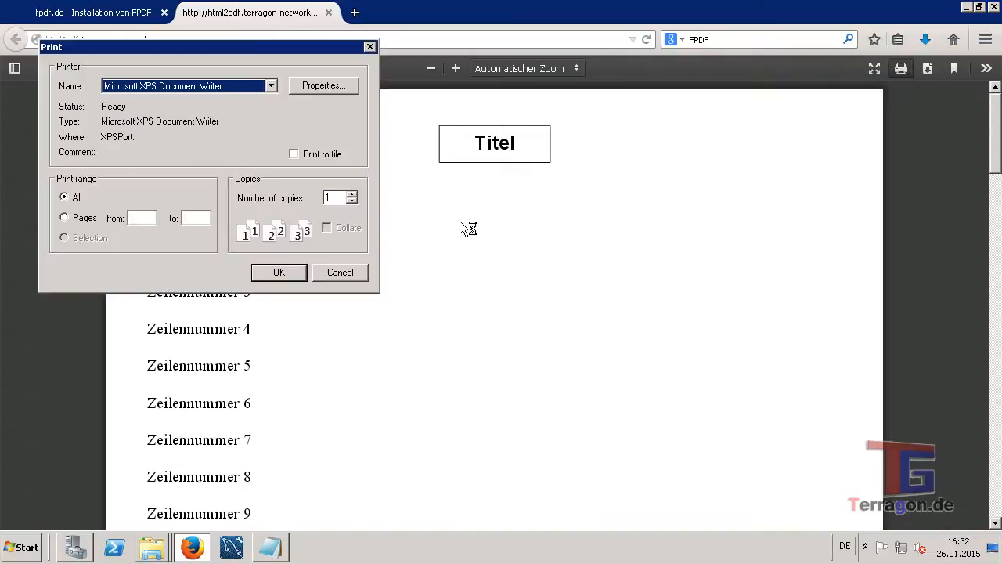
{"action": "left_click", "coordinate": [339, 271]}
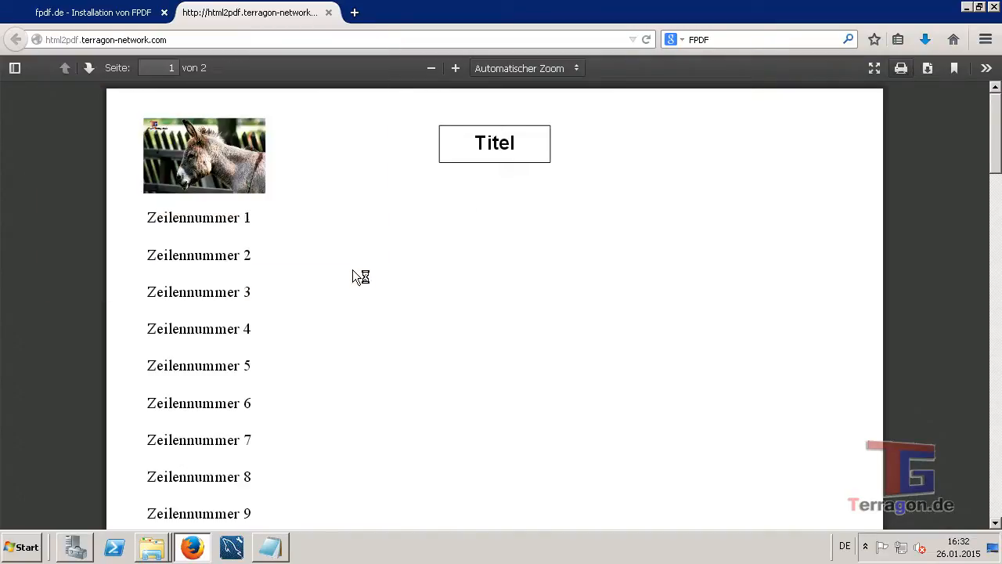
{"action": "mouse_move", "coordinate": [931, 90]}
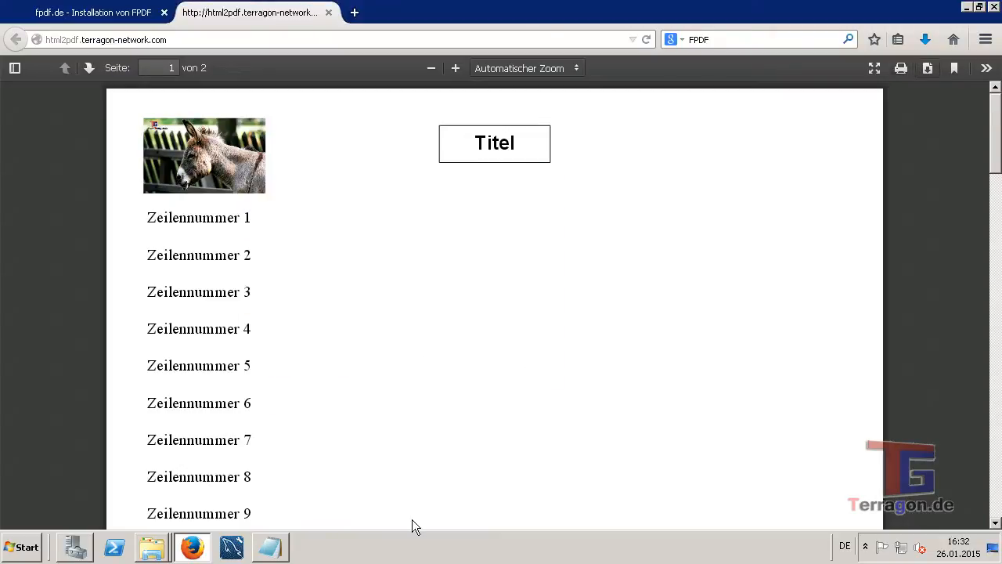
{"action": "mouse_move", "coordinate": [650, 415]}
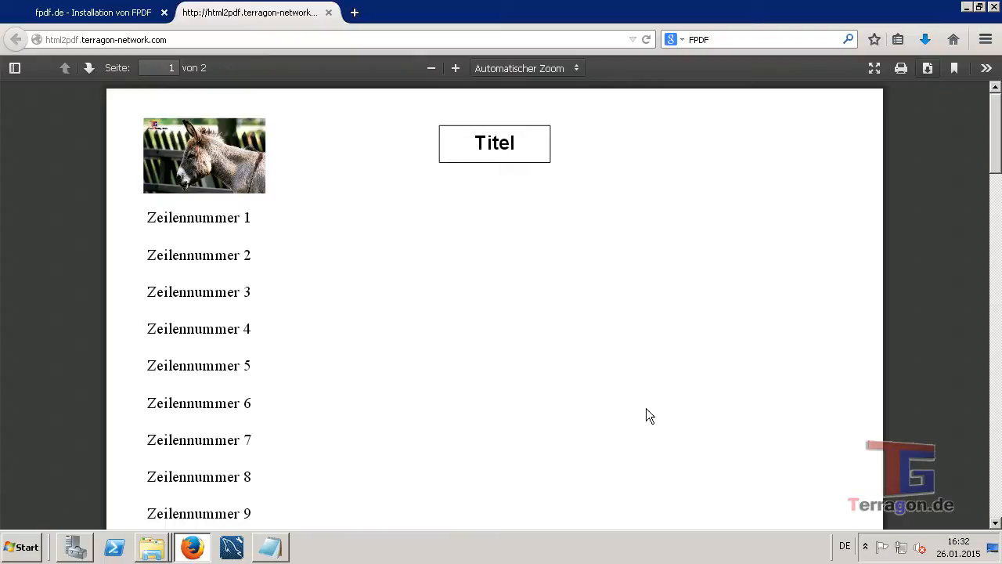
{"action": "mouse_move", "coordinate": [392, 345]}
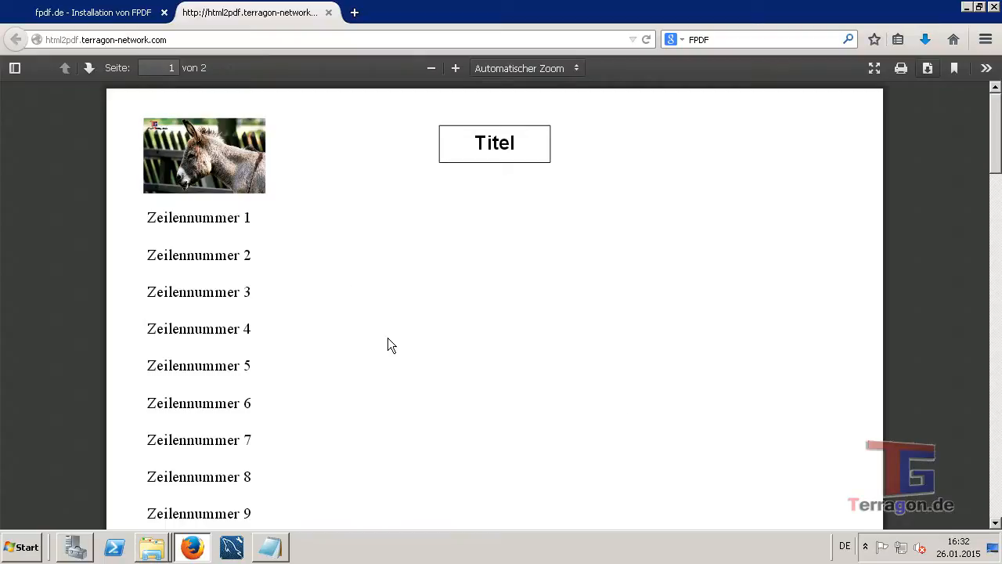
{"action": "mouse_move", "coordinate": [935, 483]}
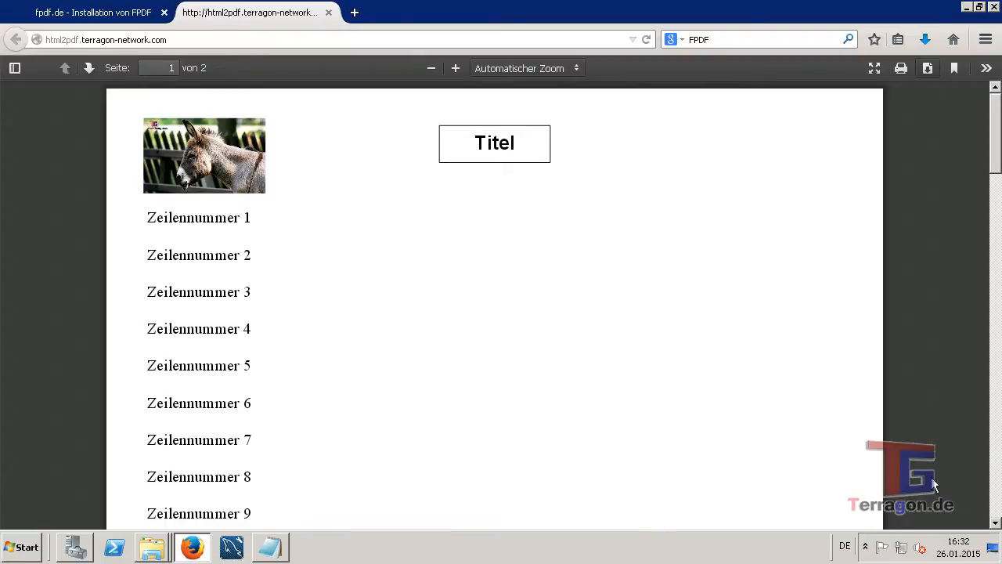